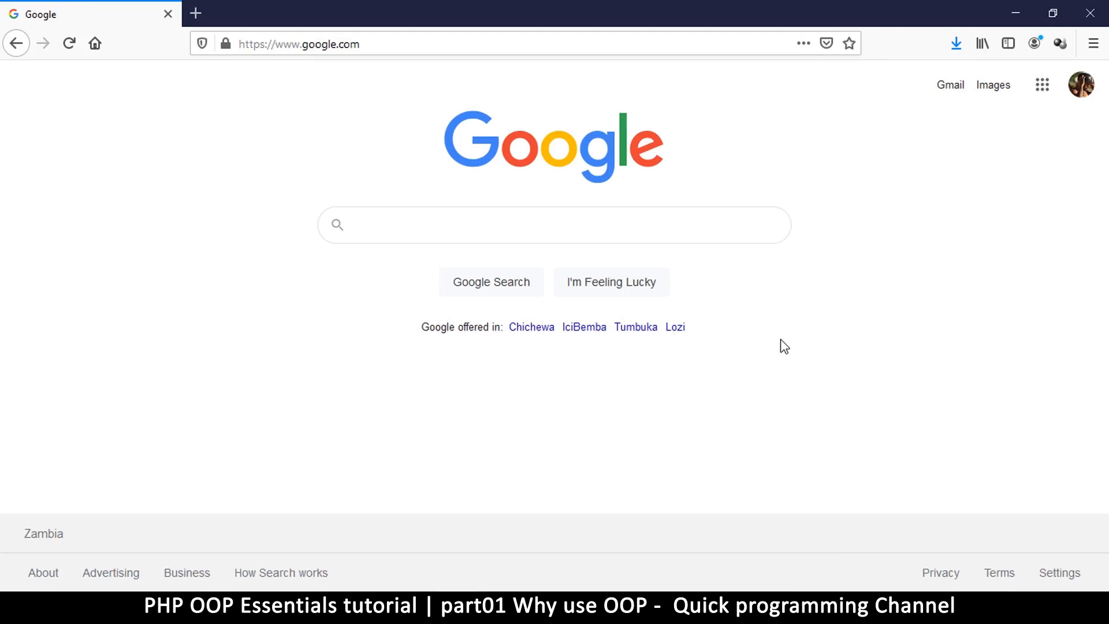
Step: Create a new untitled file from the OOP folder's context menu in the sidebar
click(553, 225)
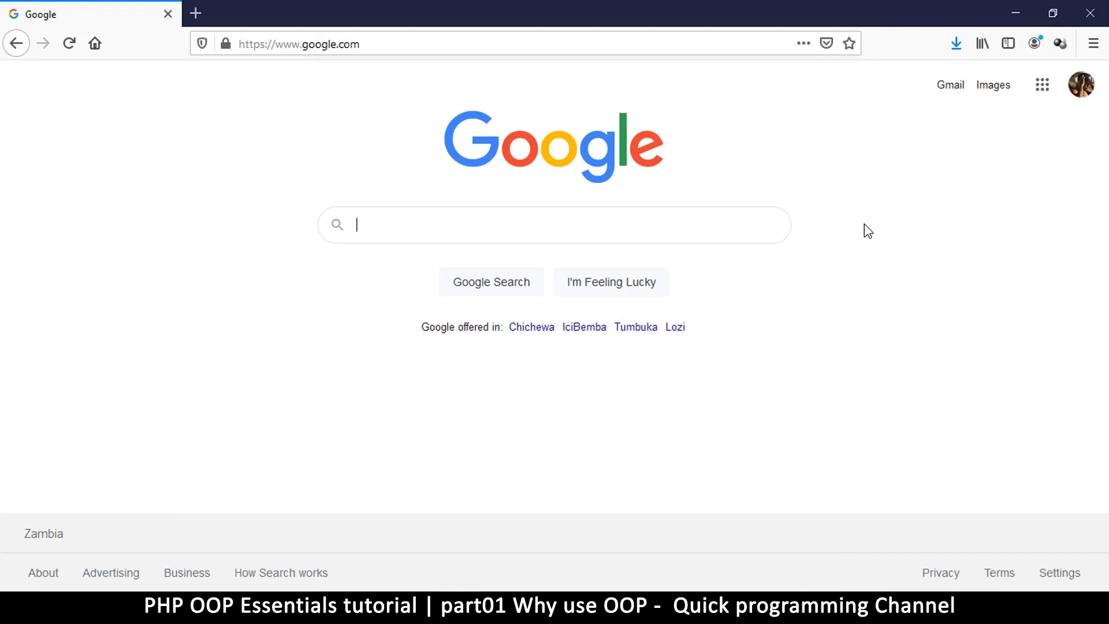
mouse_move(629, 533)
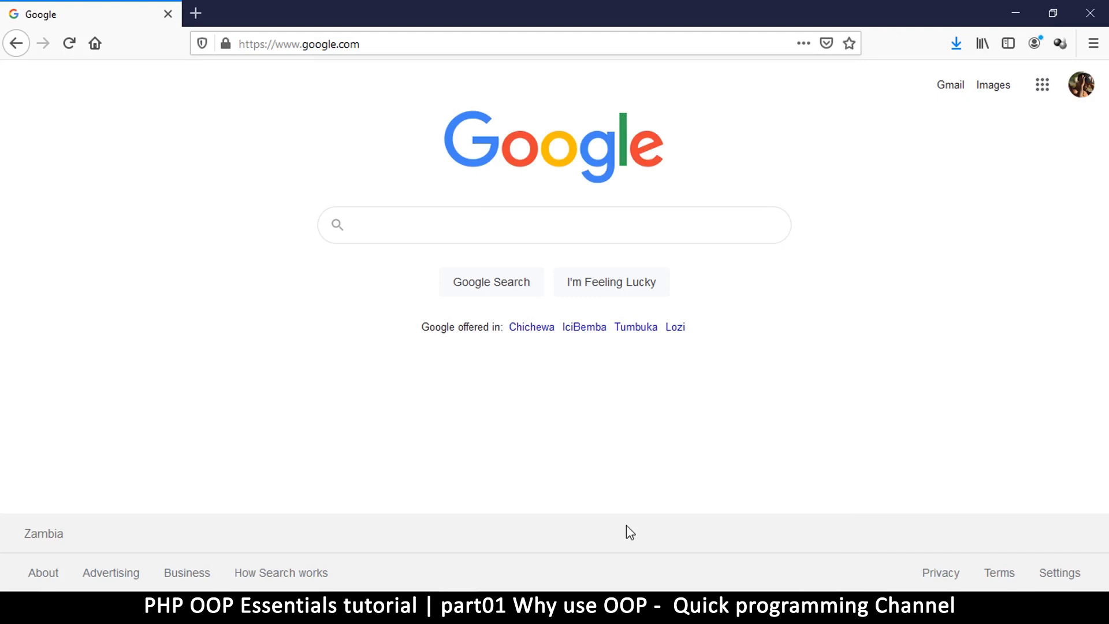
mouse_move(618, 549)
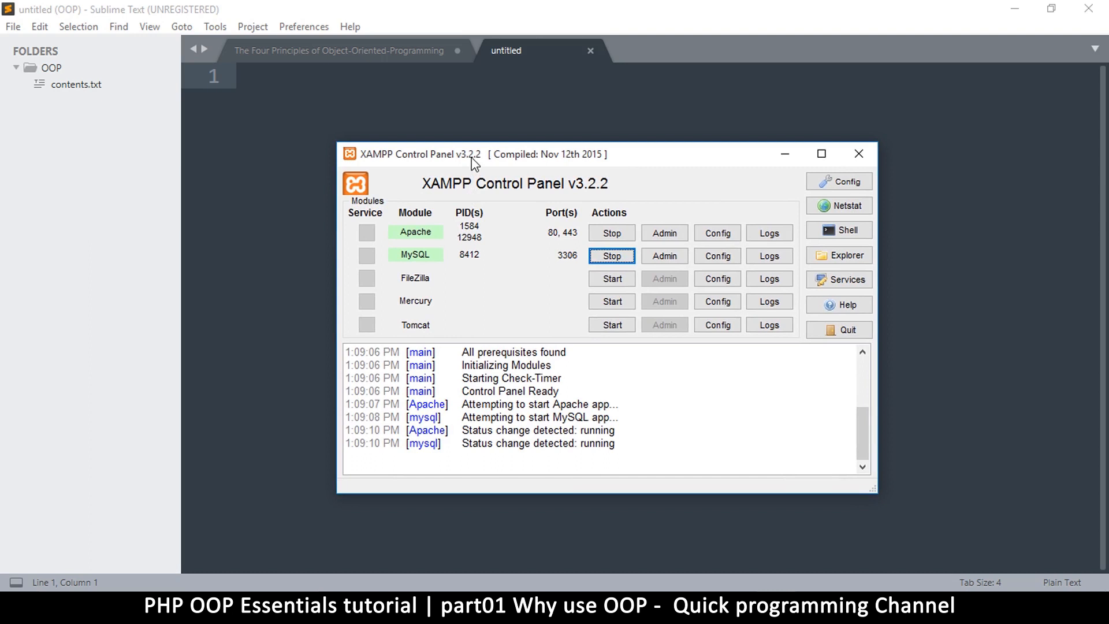
mouse_move(578, 184)
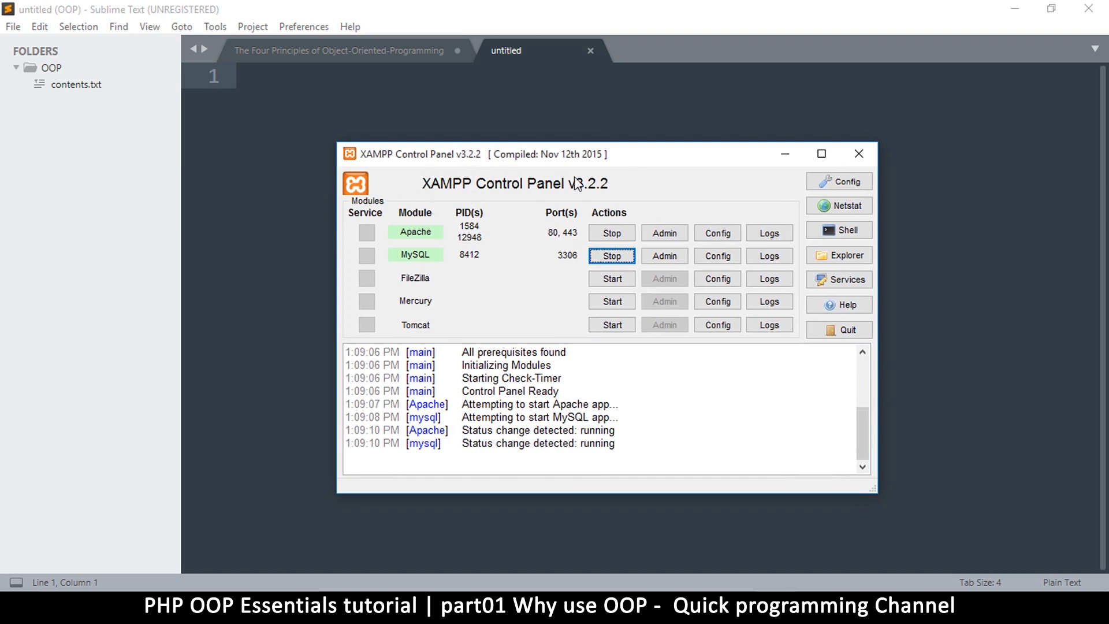
mouse_move(404, 239)
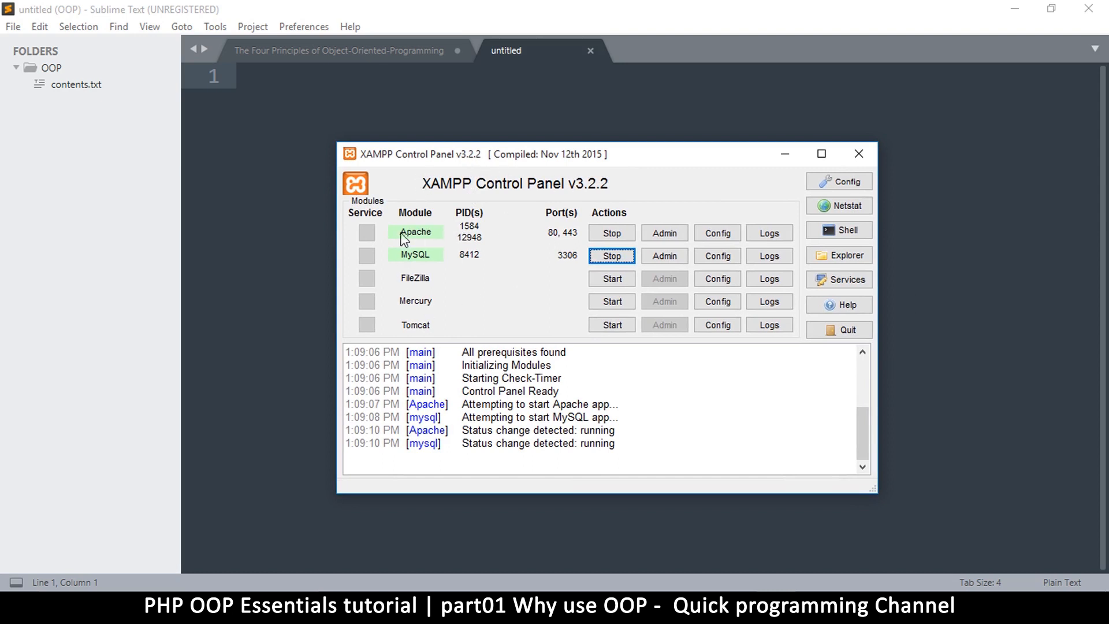
mouse_move(478, 256)
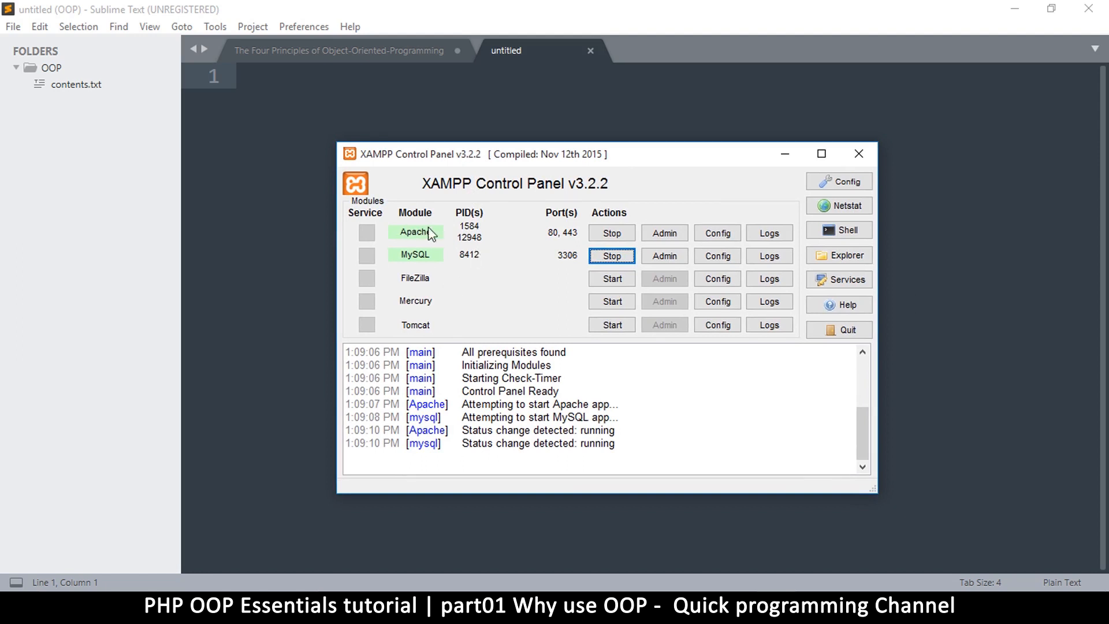
mouse_move(361, 288)
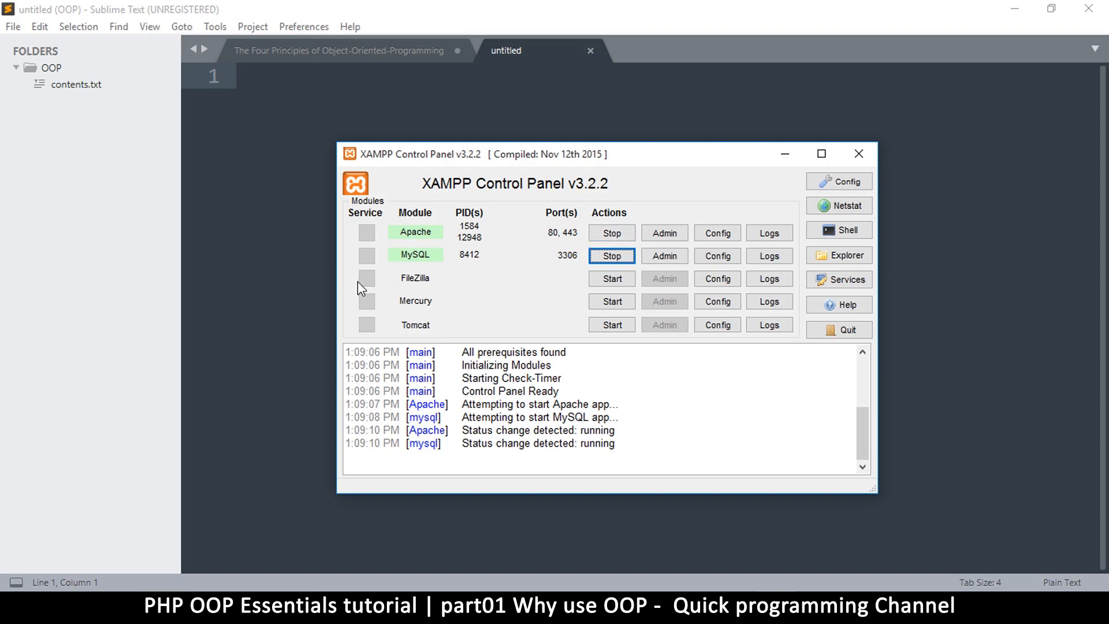
mouse_move(423, 256)
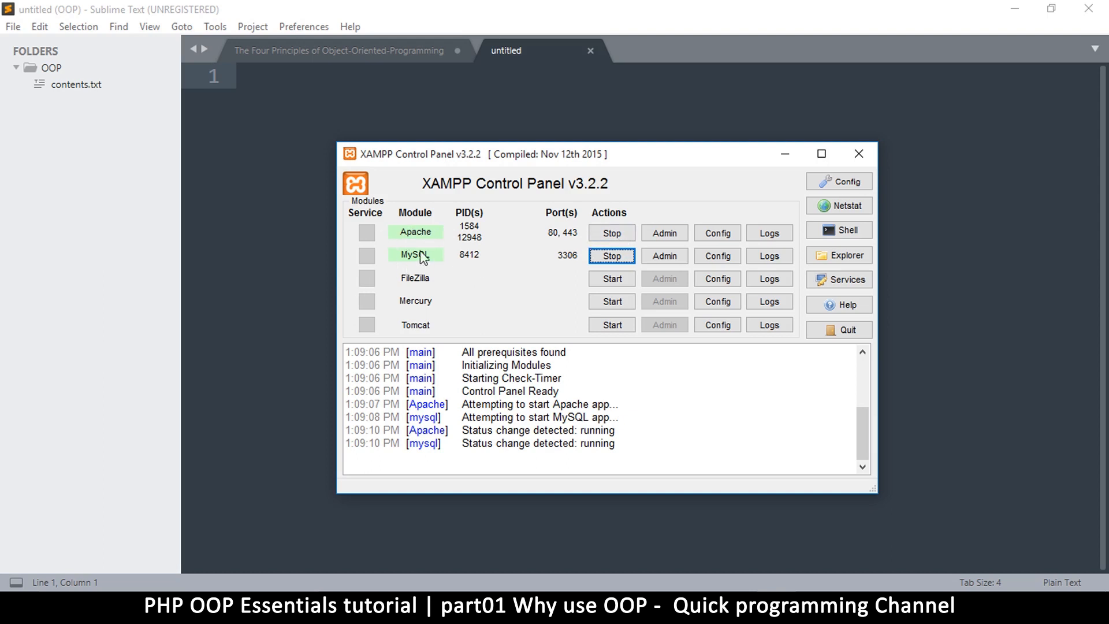
mouse_move(763, 156)
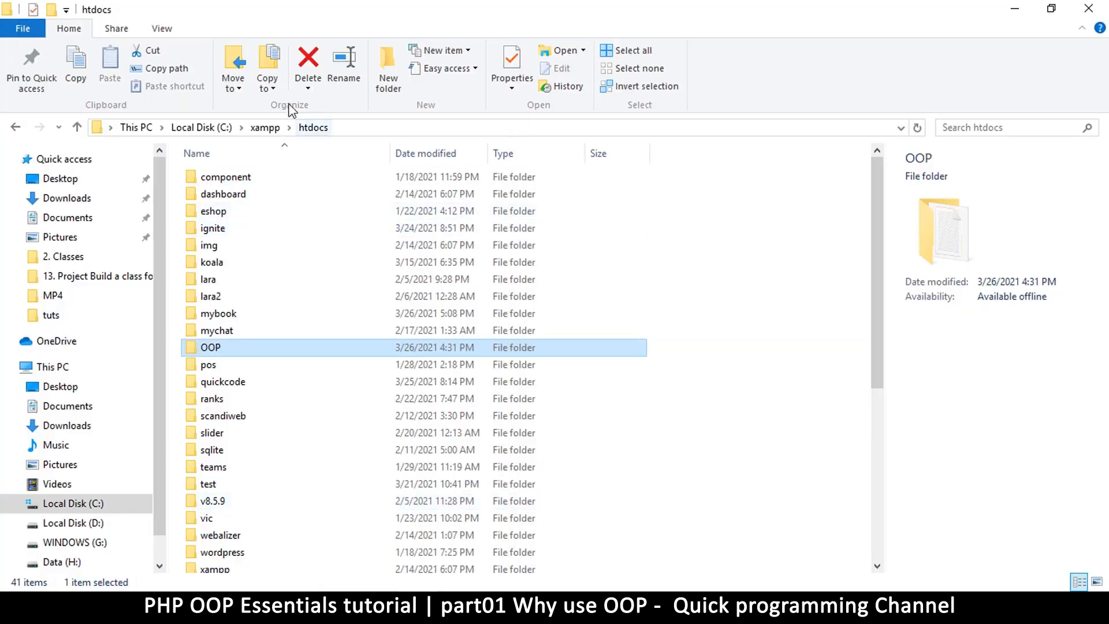
mouse_move(312, 127)
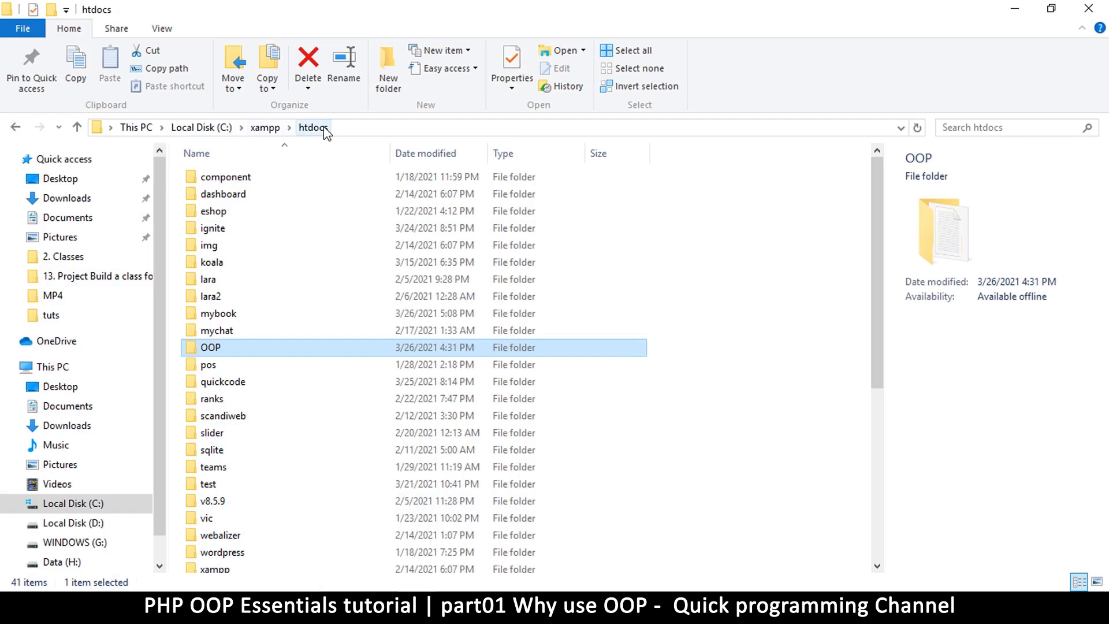
mouse_move(286, 437)
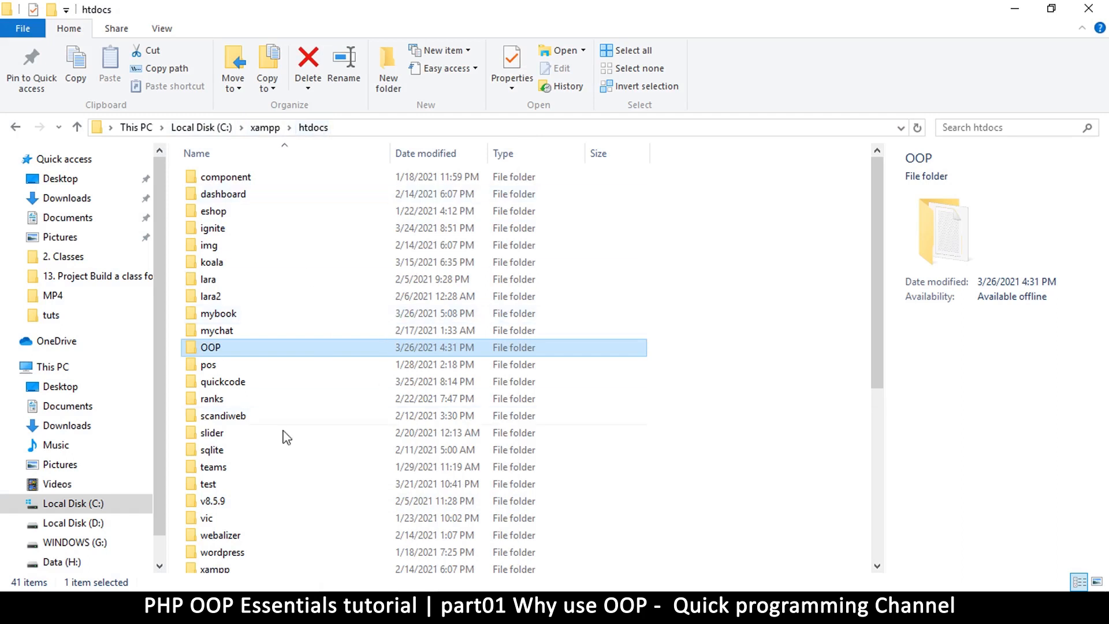
mouse_move(272, 372)
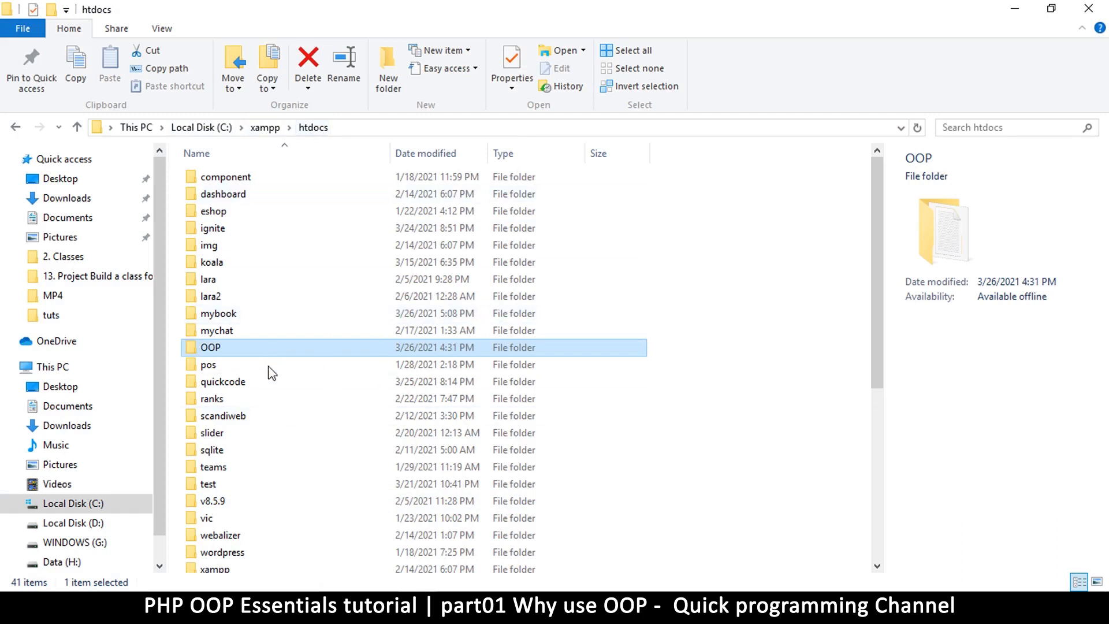
mouse_move(210, 347)
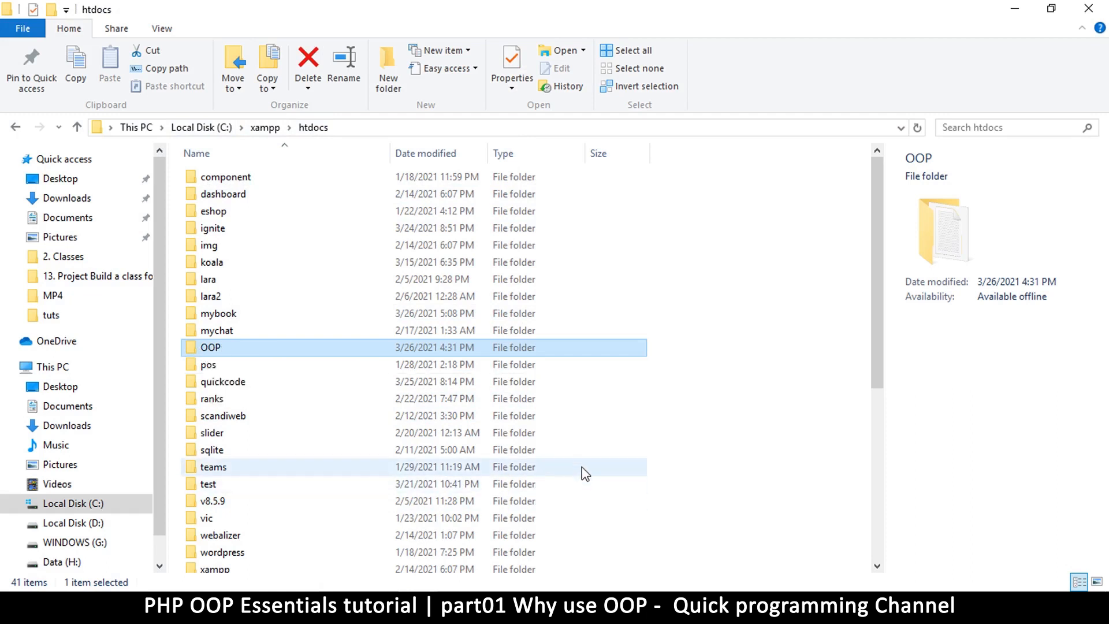
mouse_move(566, 467)
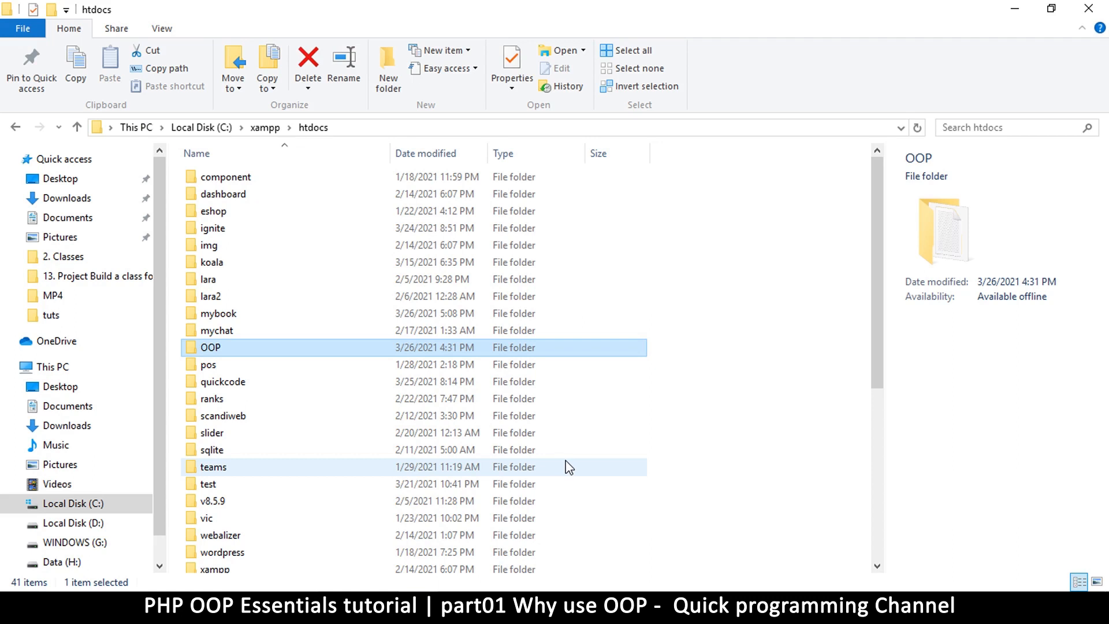
mouse_move(592, 467)
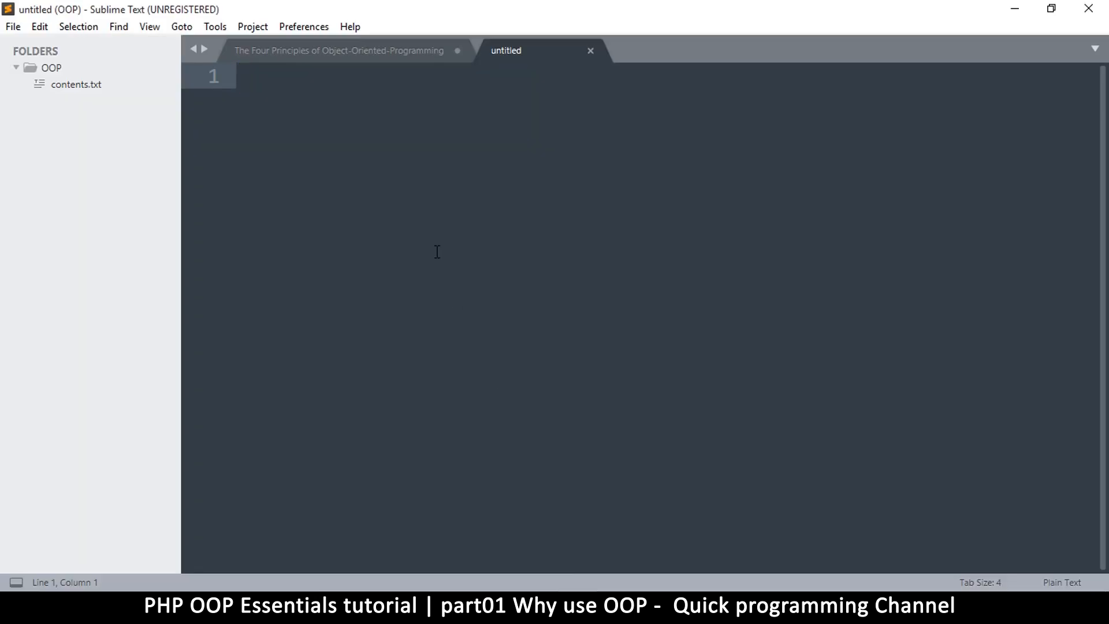
mouse_move(221, 200)
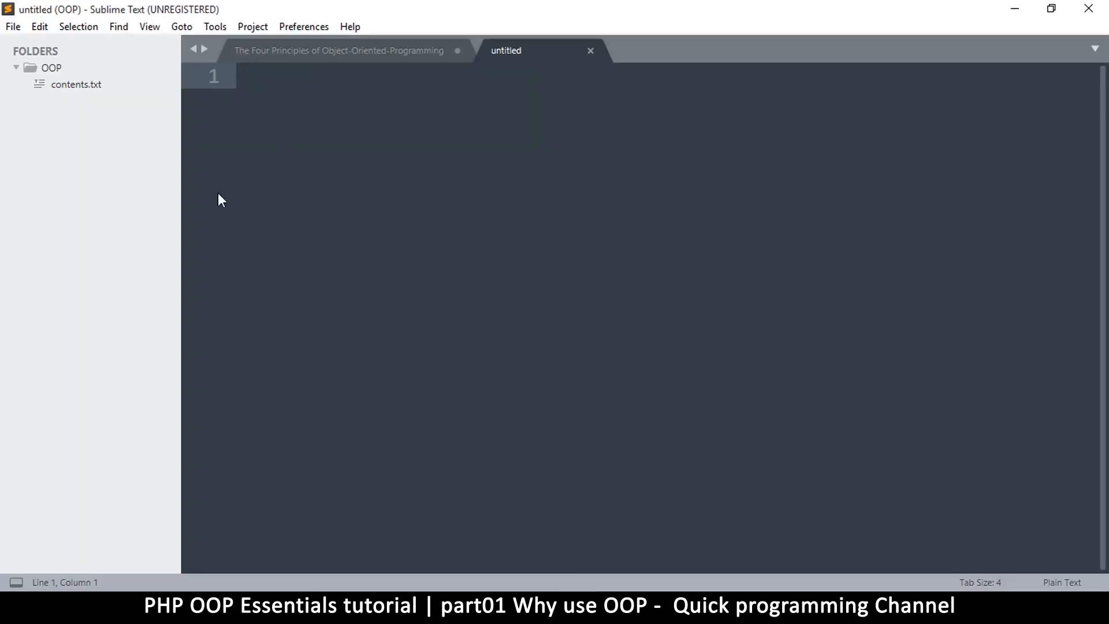
click(77, 84)
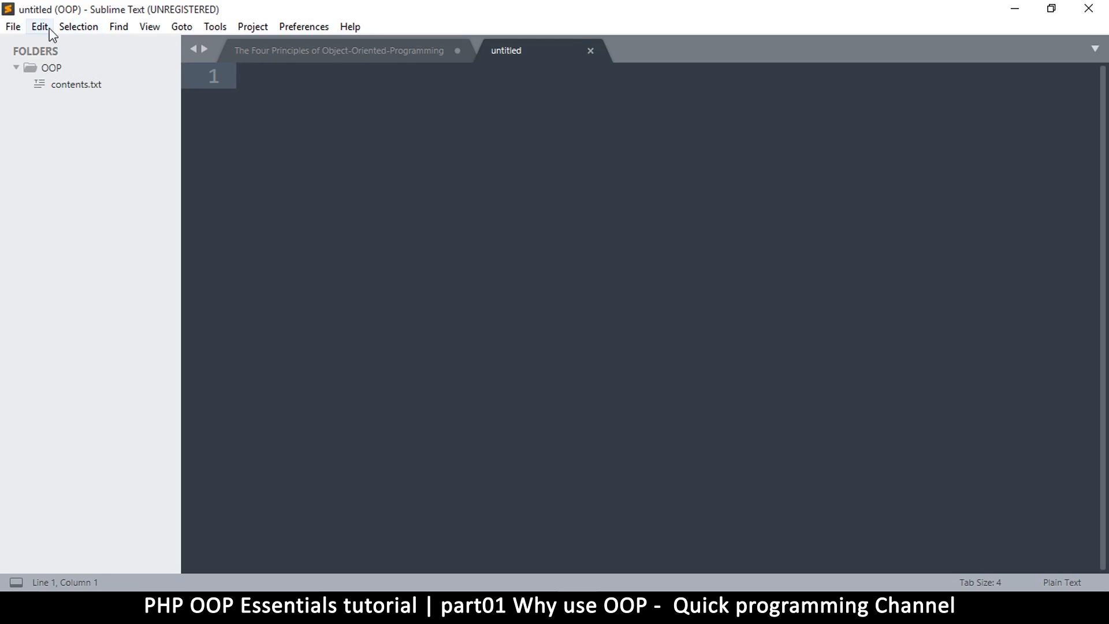
right_click(51, 67)
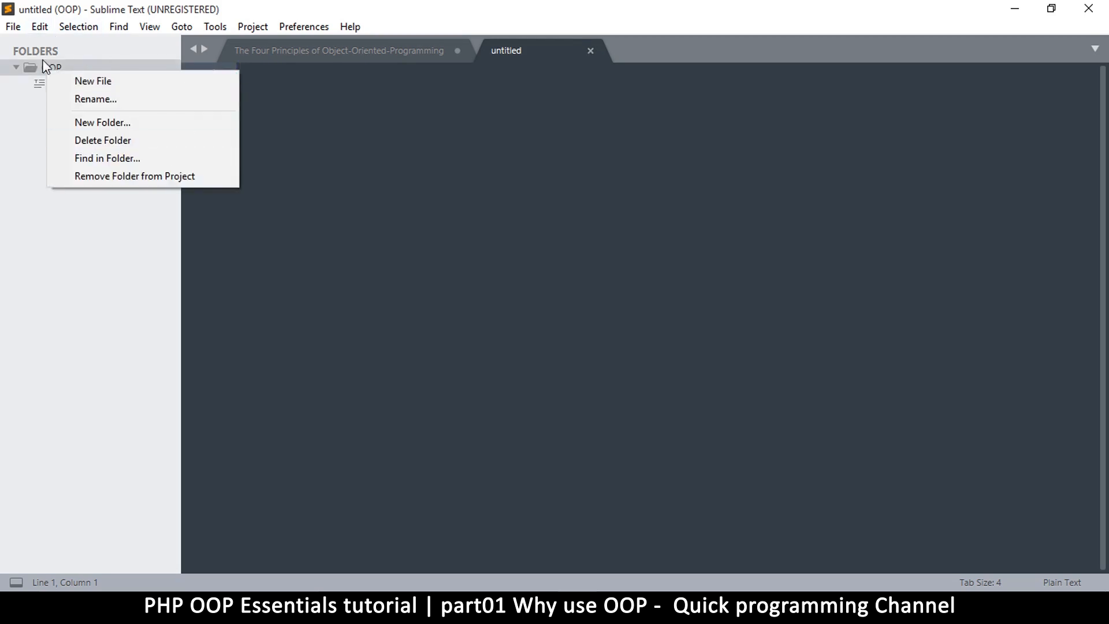
mouse_move(98, 265)
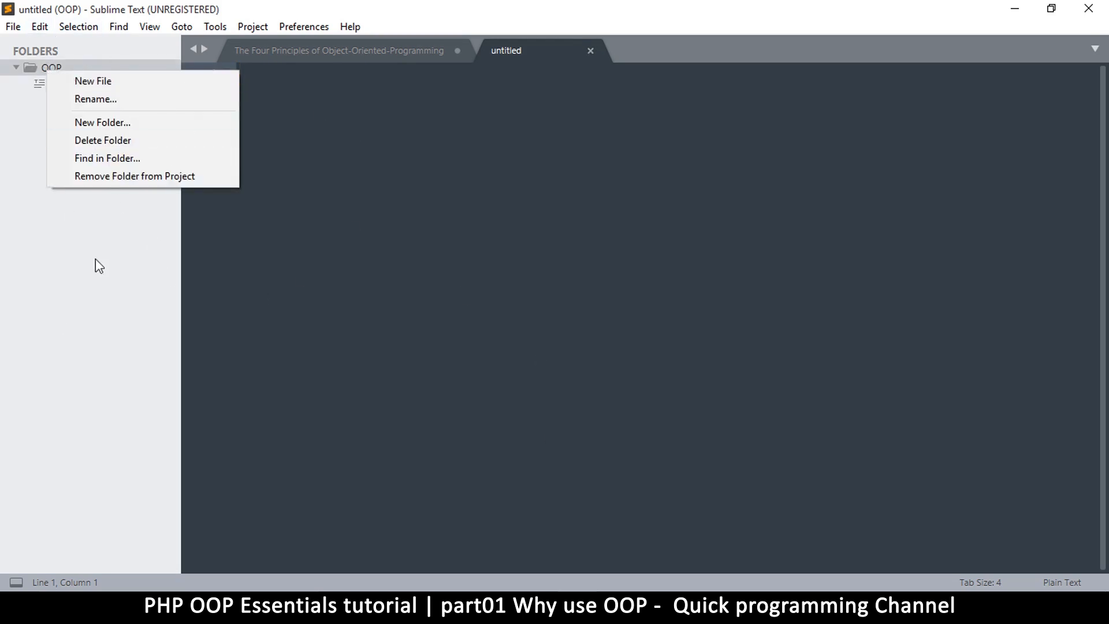
mouse_move(40, 121)
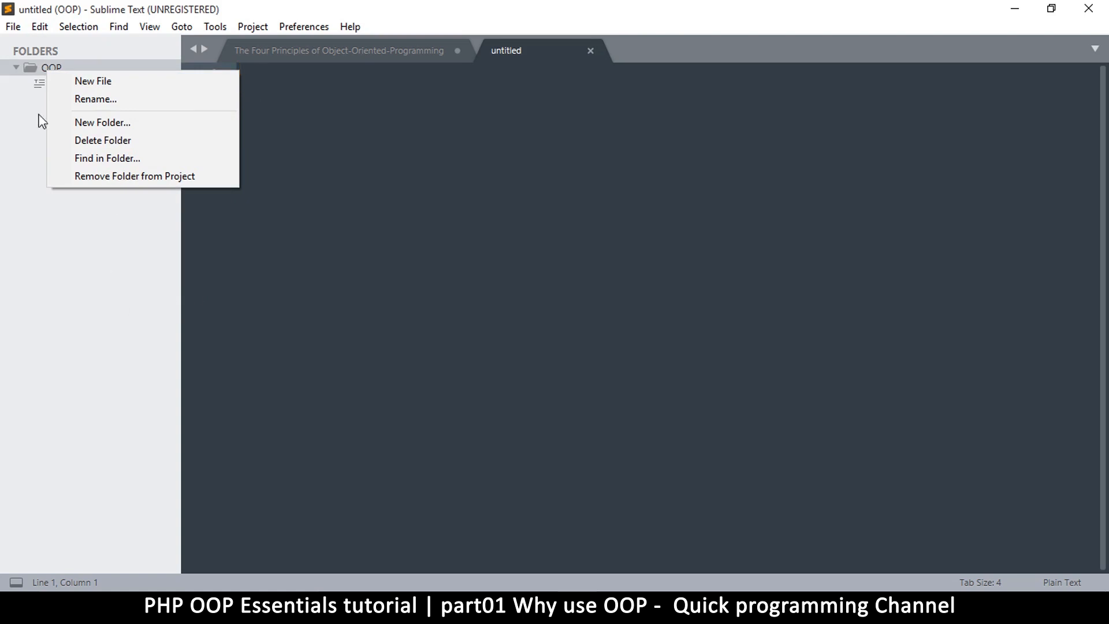
mouse_move(126, 81)
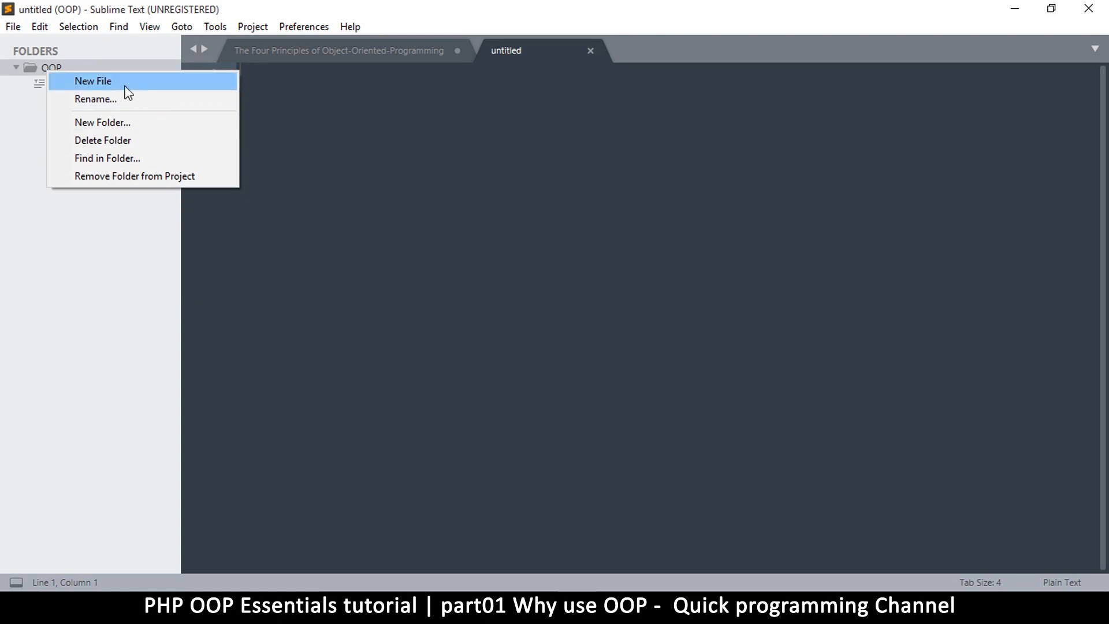
click(92, 80)
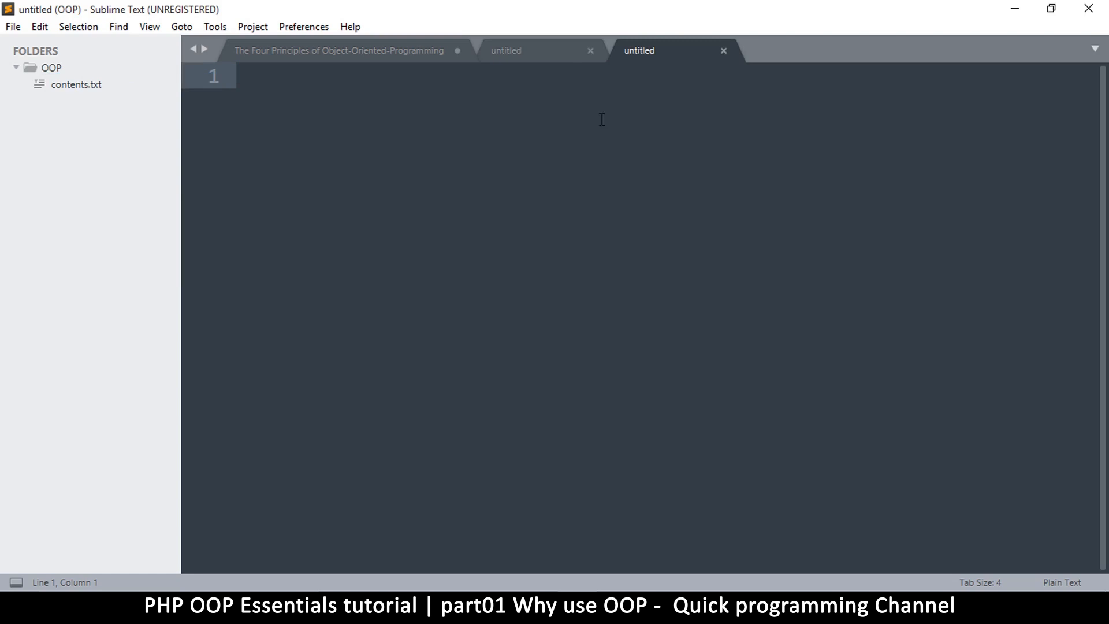
Step: Save the blank file as index.php in the htdocs\OOP folder
click(723, 50)
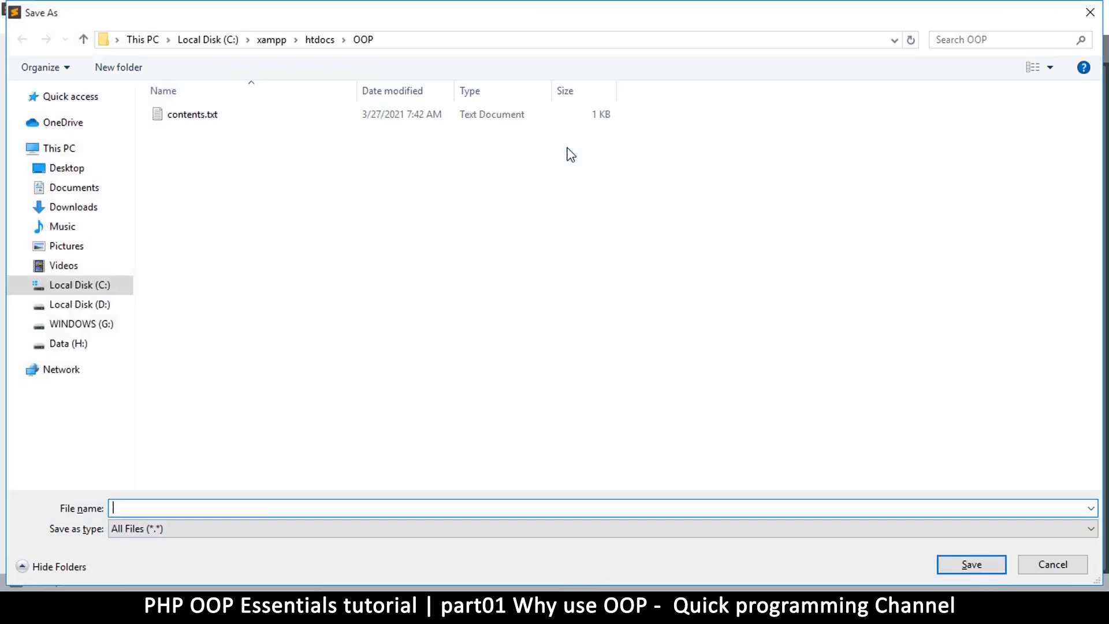
text(index.php)
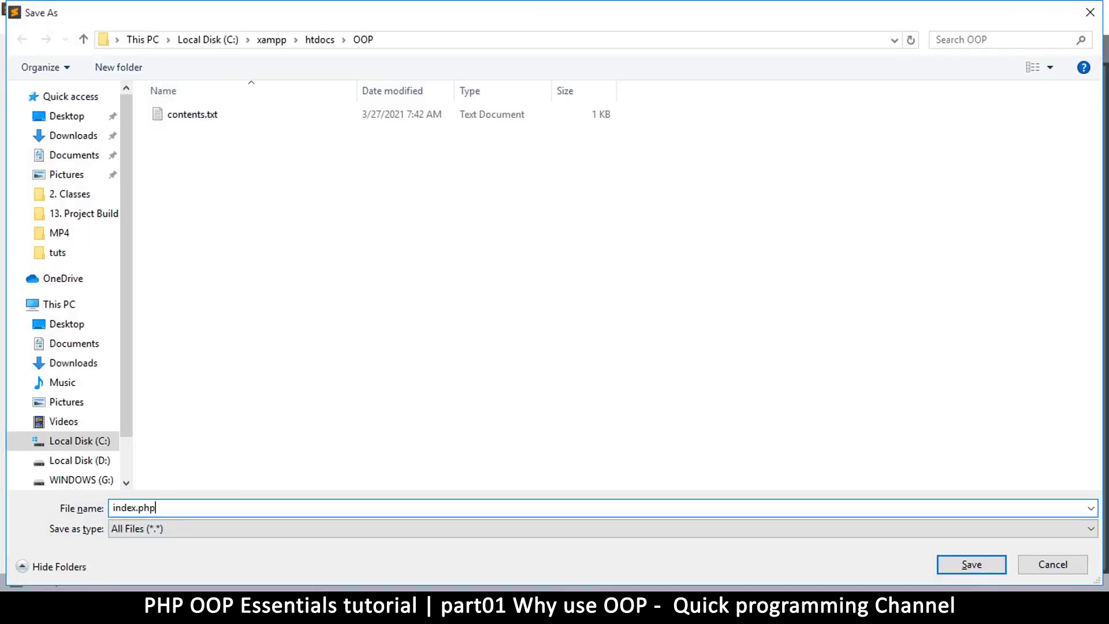
click(970, 564)
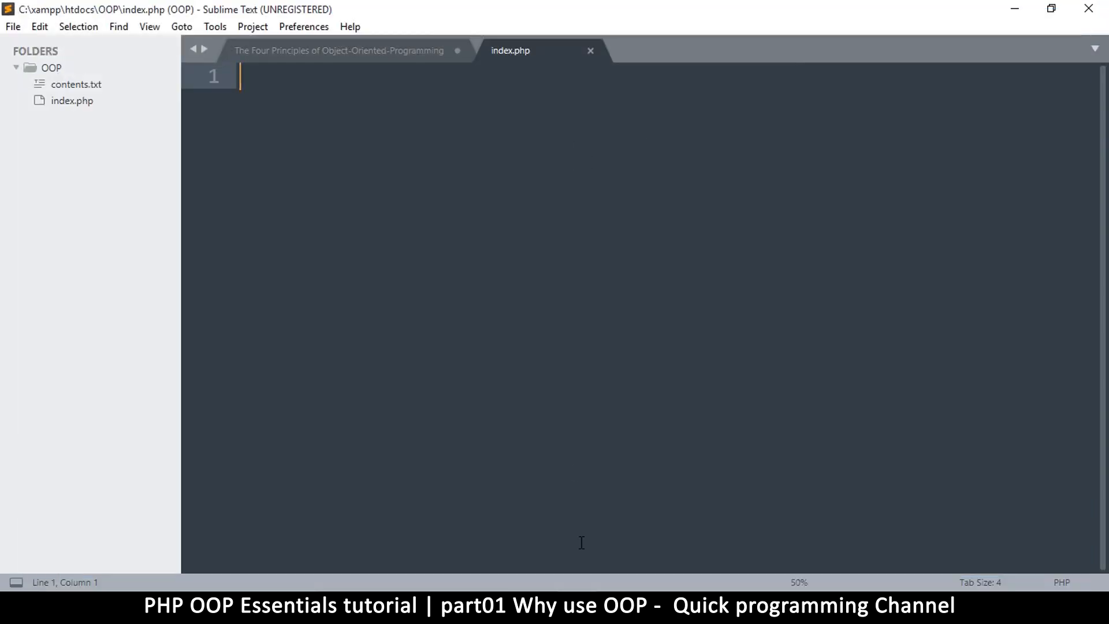
mouse_move(573, 434)
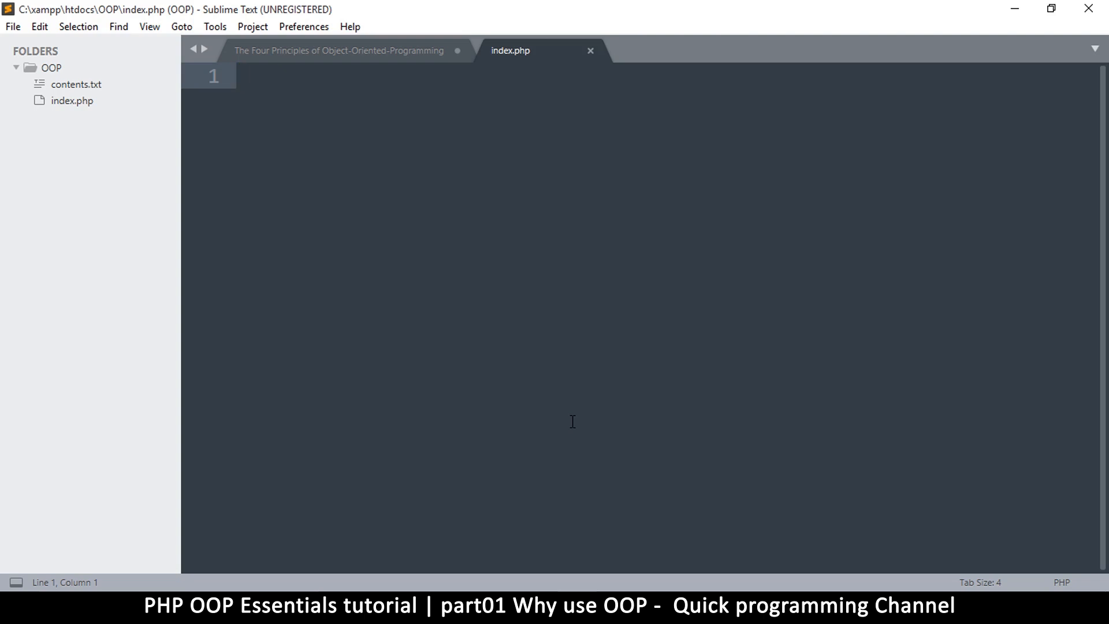
Step: Type 'website' and '10 pages' as the first two lines of index.php
text(website)
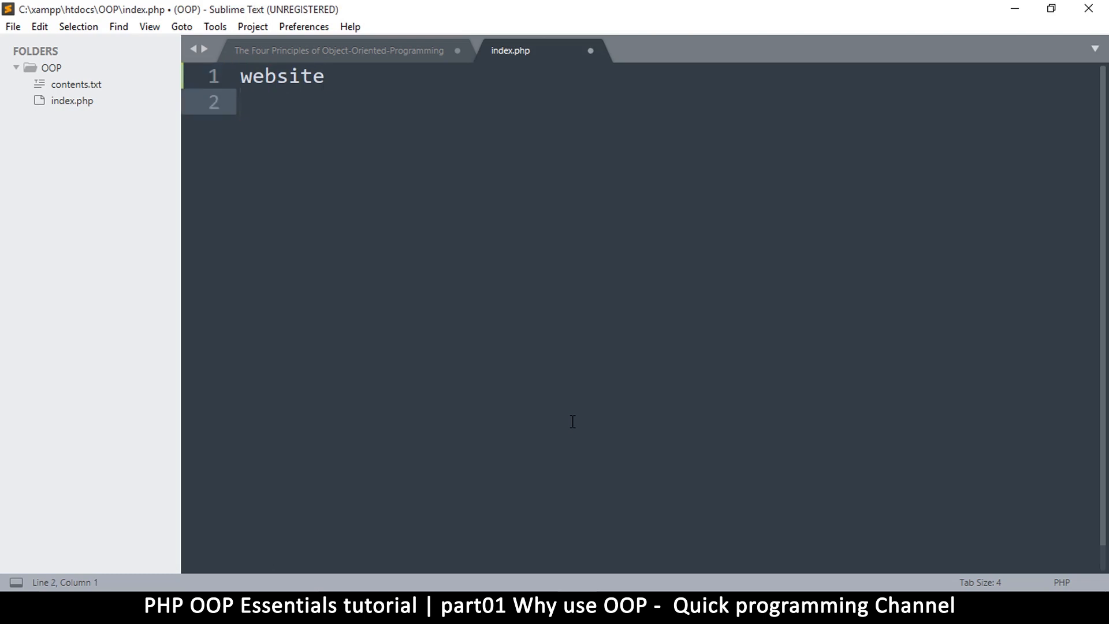
text(10 pages)
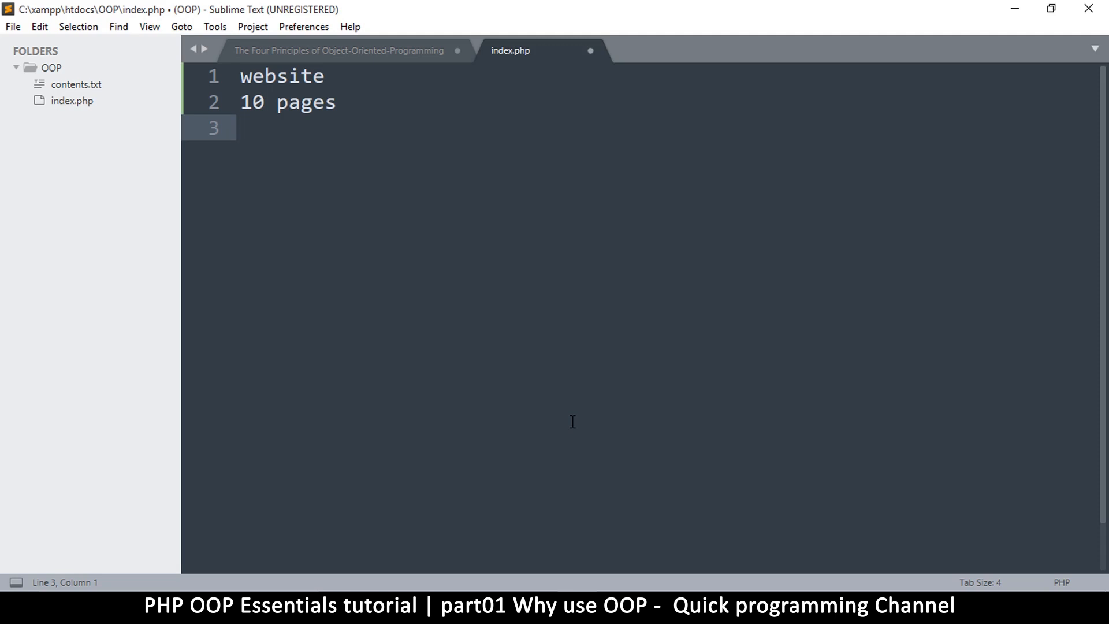
click(241, 102)
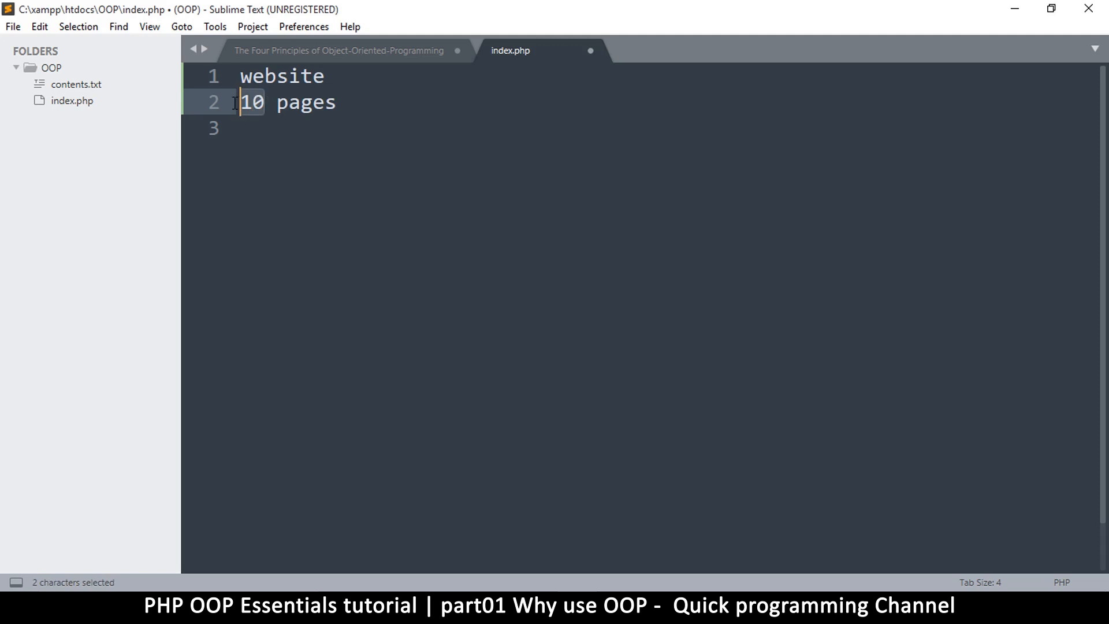
click(275, 124)
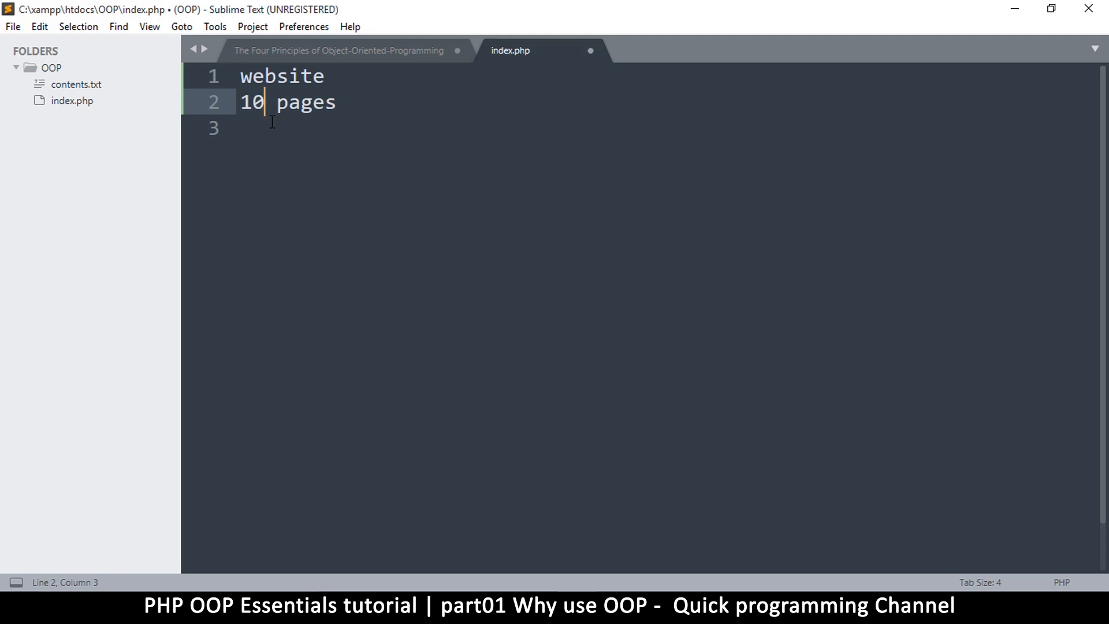
mouse_move(278, 126)
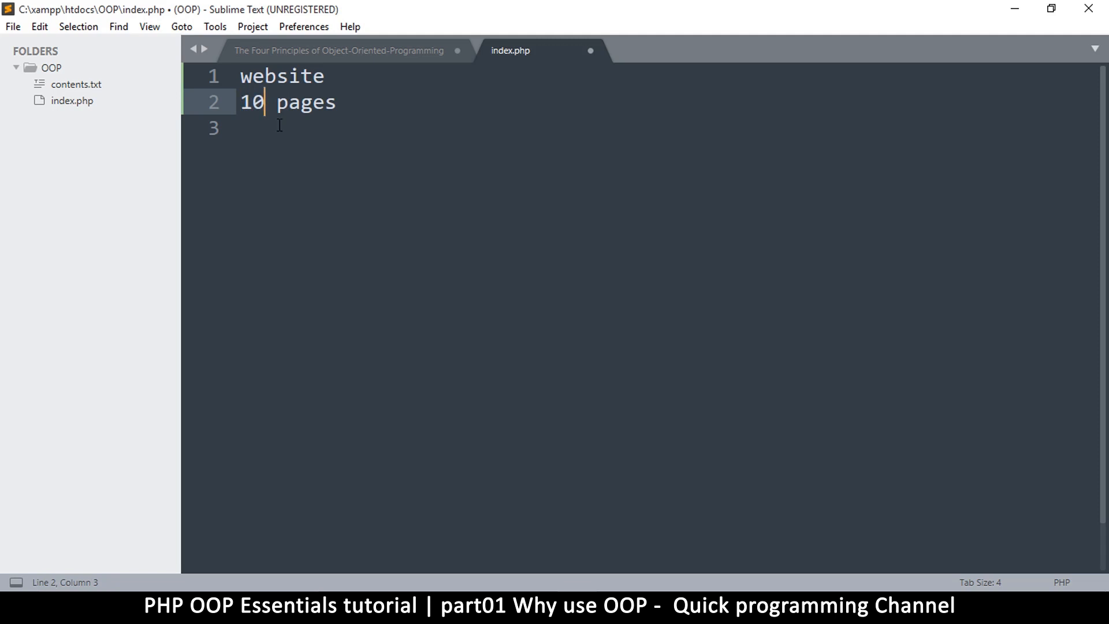
click(338, 103)
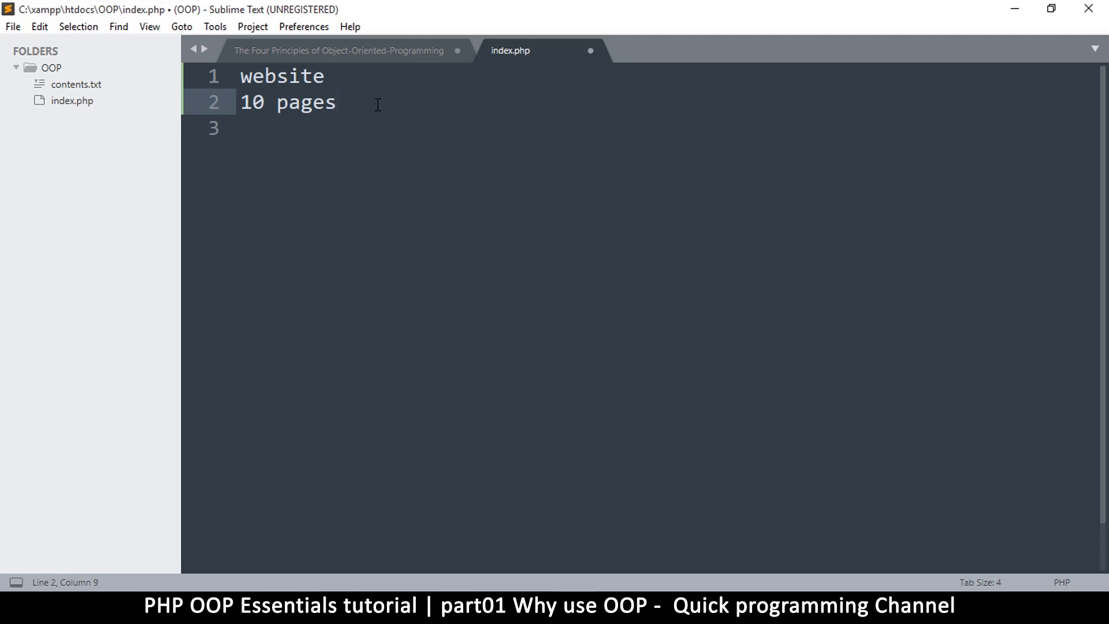
Step: Type the note 'functions for reapeated code' on line 4
text(funct)
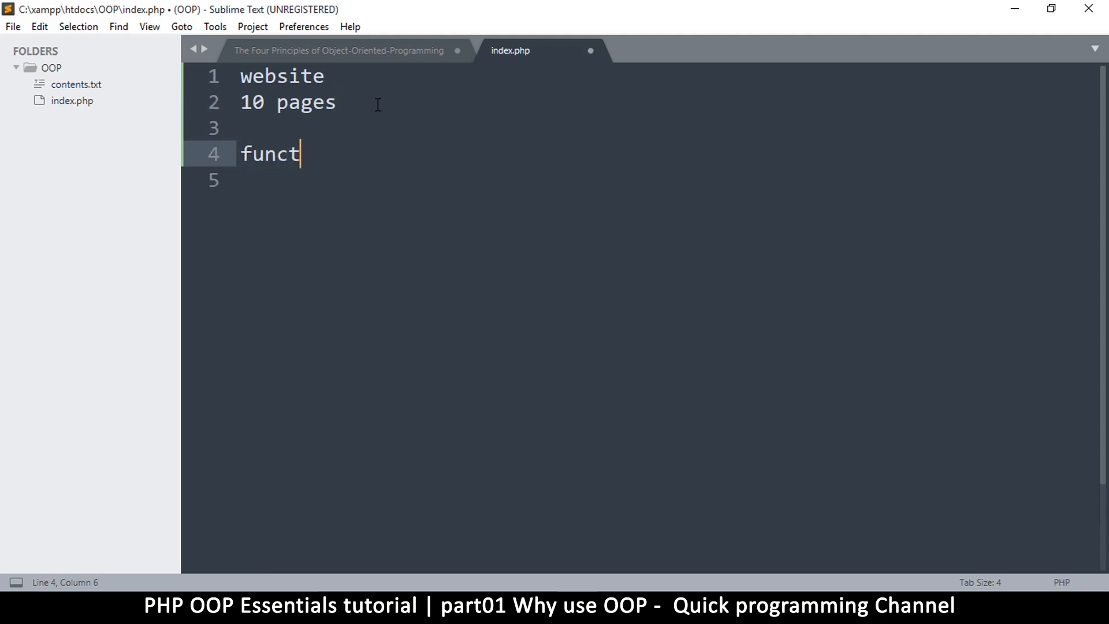
text(ionsd)
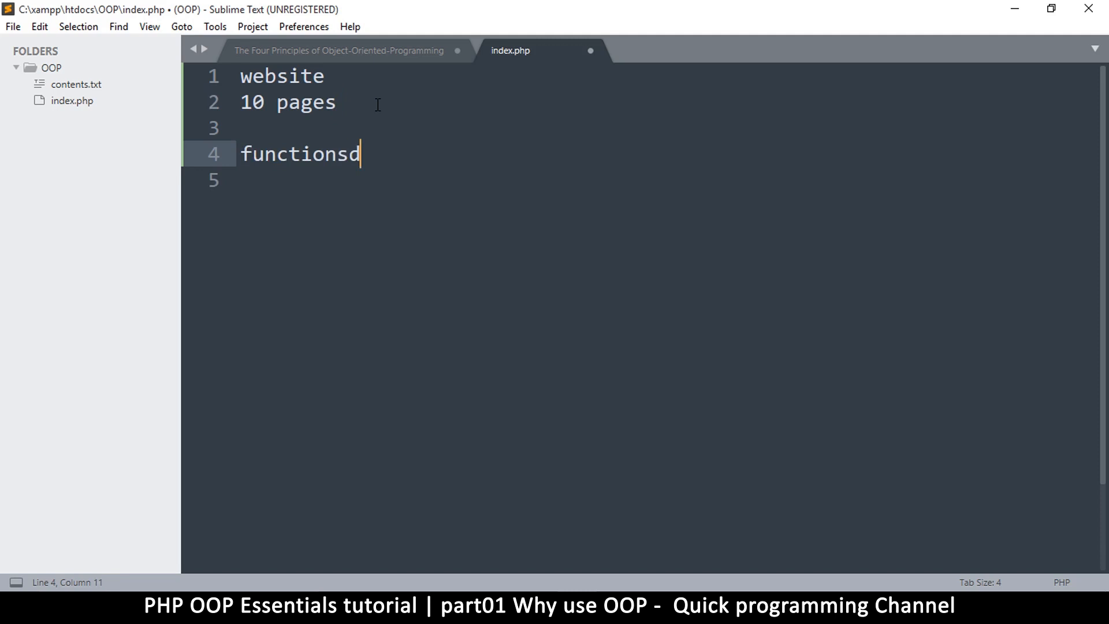
key(Backspace)
text( for r)
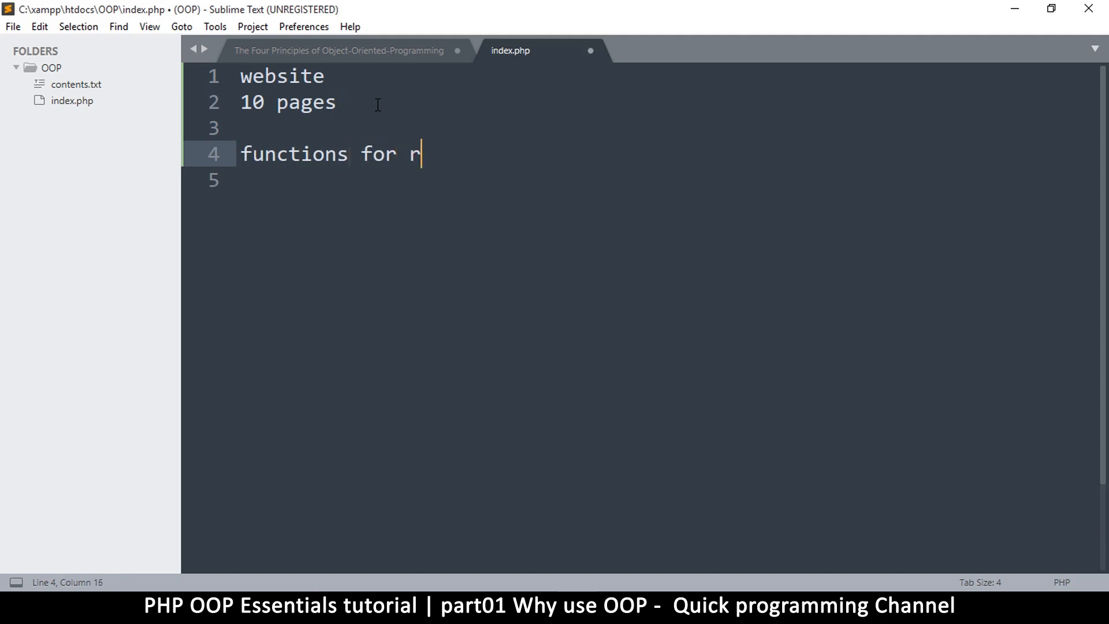
text(eapeated)
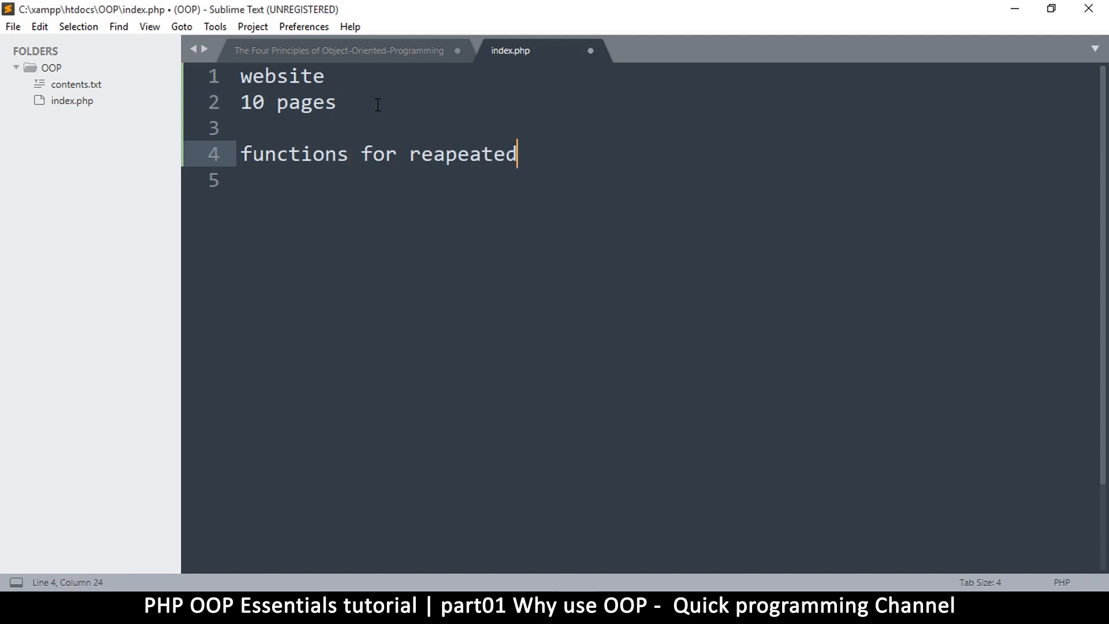
text(code)
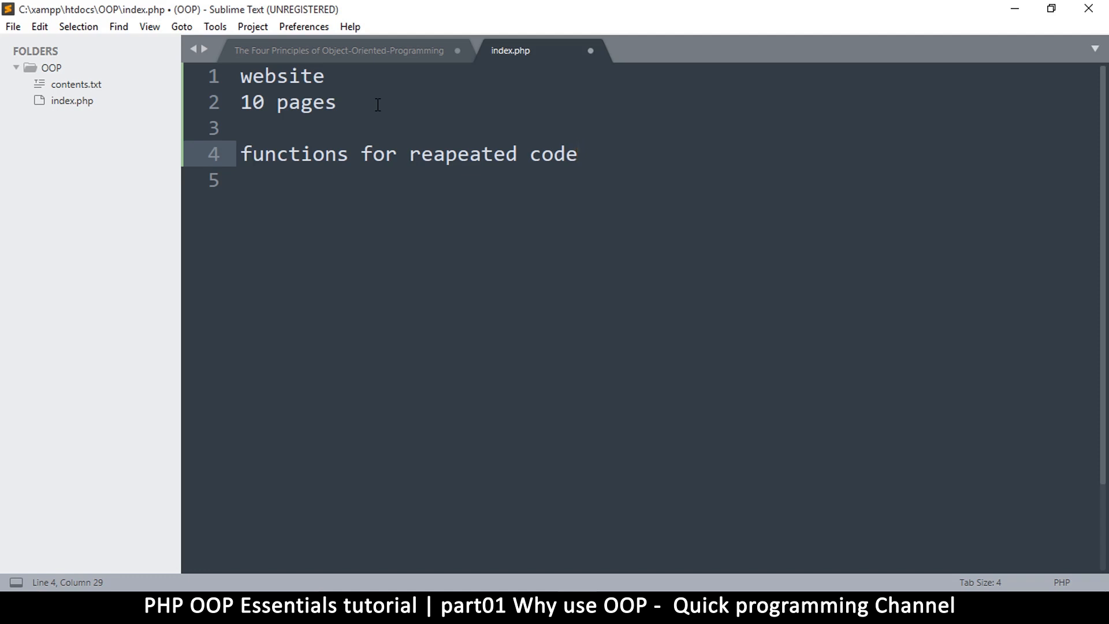
mouse_move(348, 155)
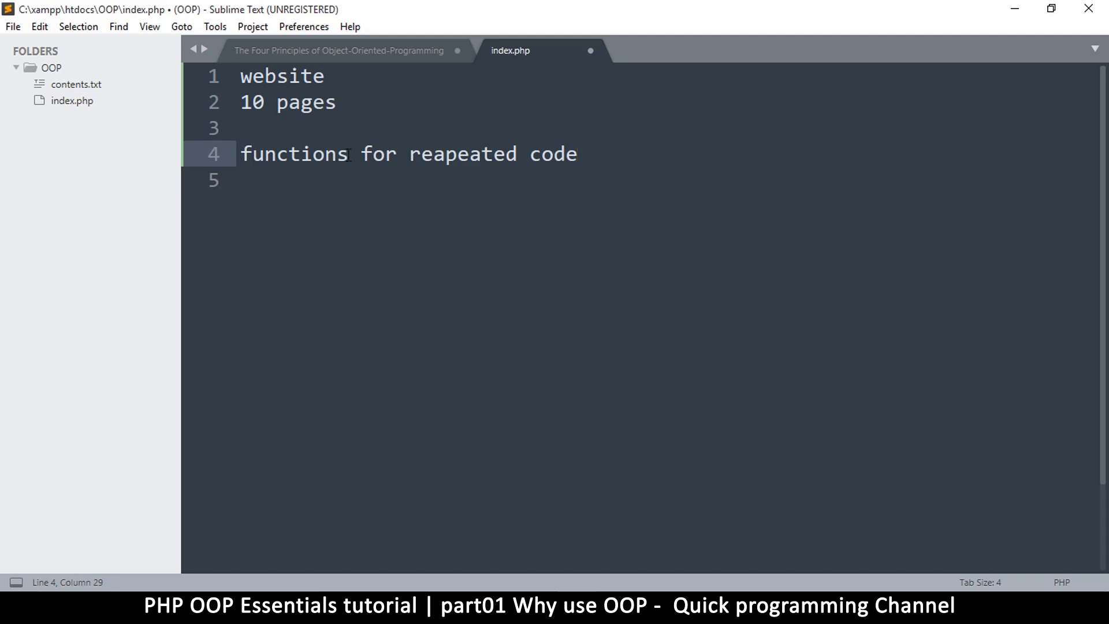
Step: Add the note 'classes for repeated functions' on line 6, followed by a blank line
double_click(293, 154)
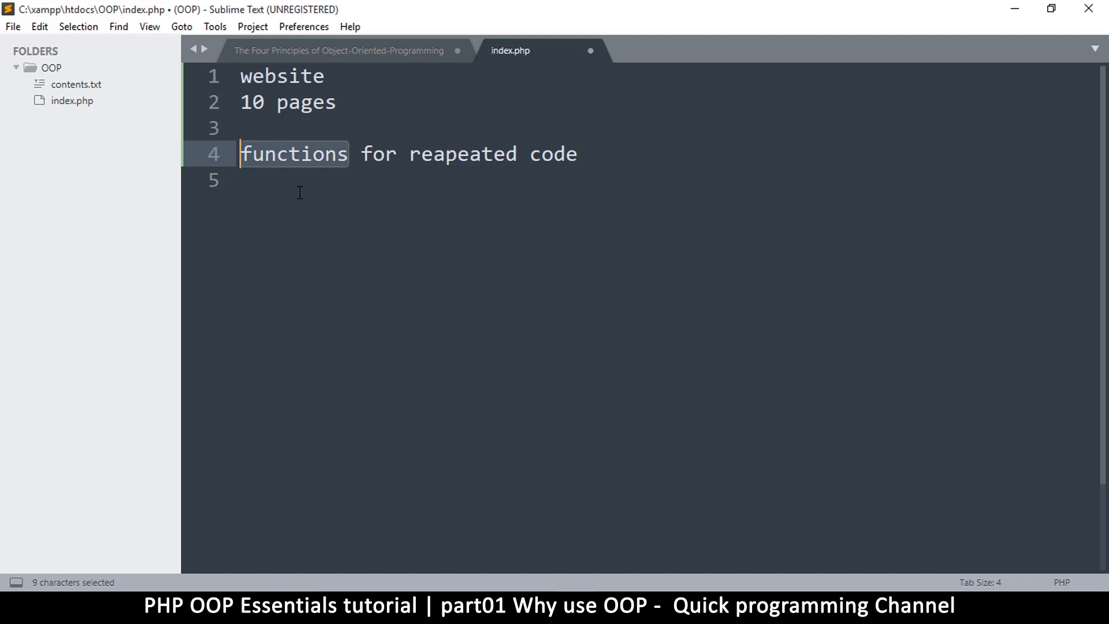
mouse_move(595, 161)
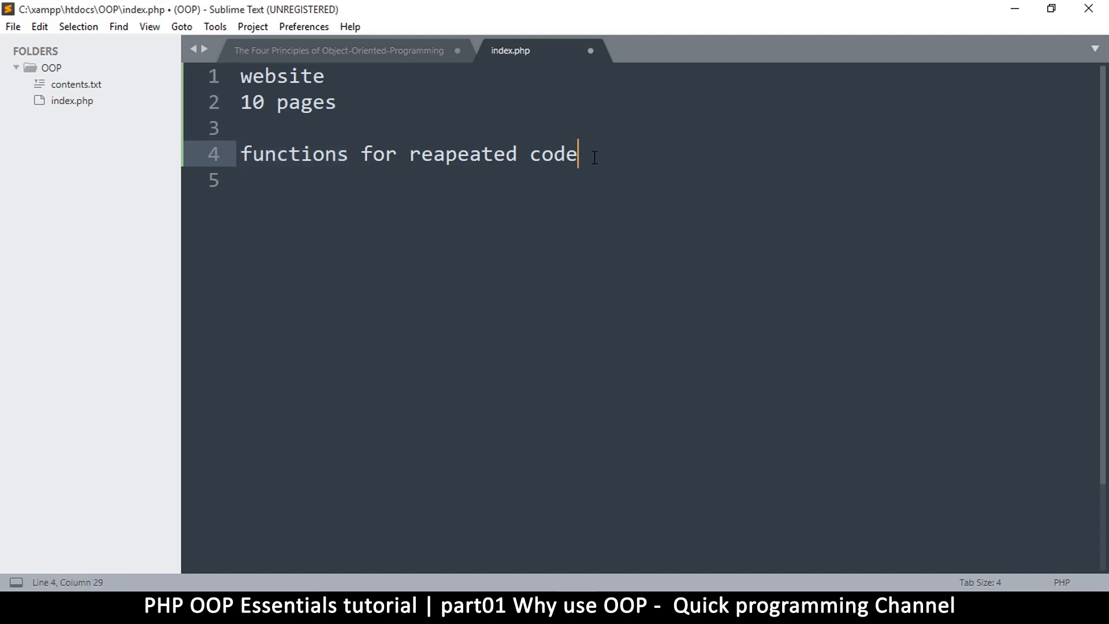
text(classes for repe)
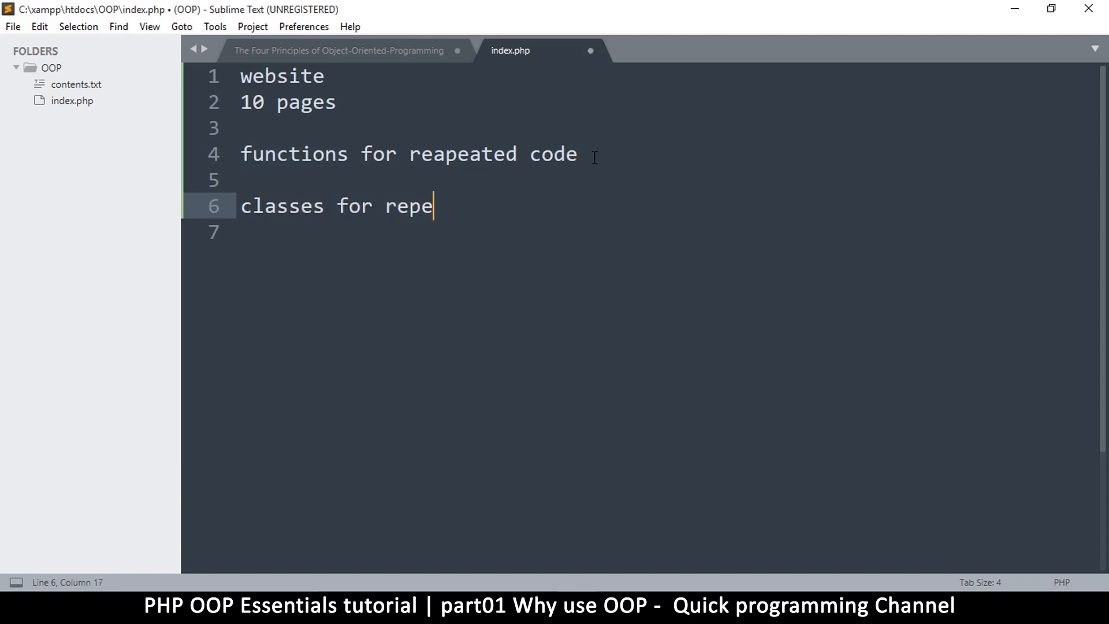
text(ated functions)
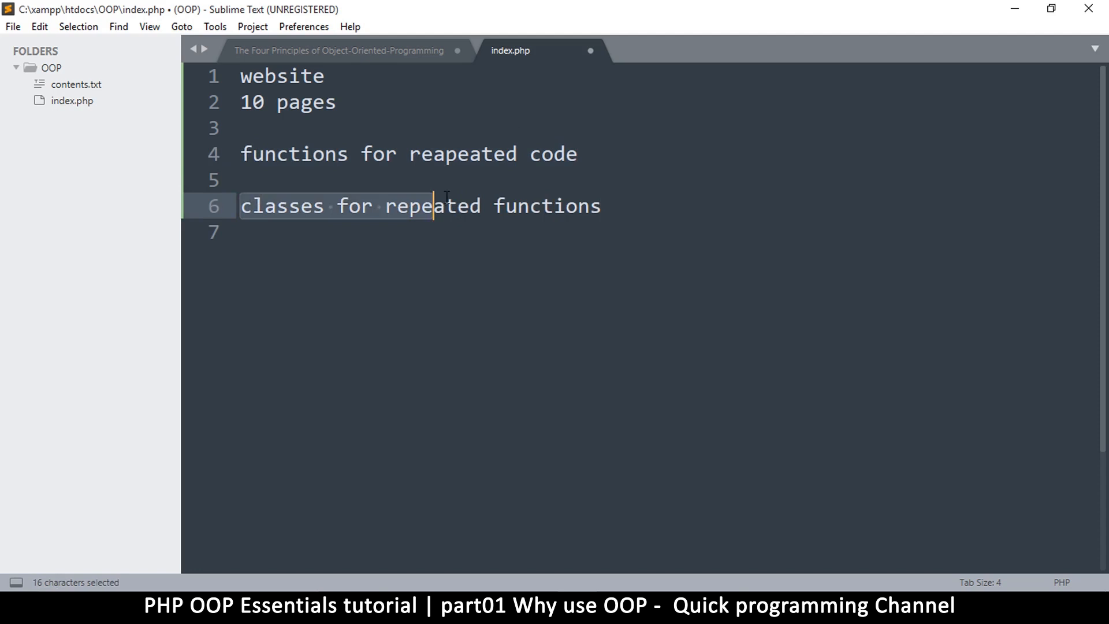
drag(433, 206, 601, 205)
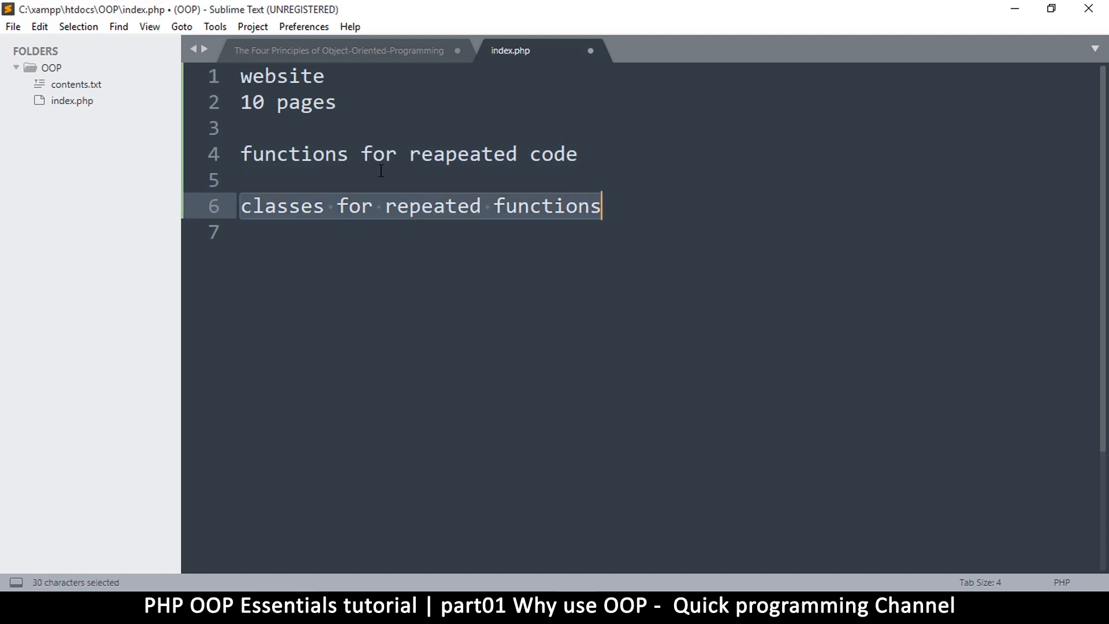
click(364, 154)
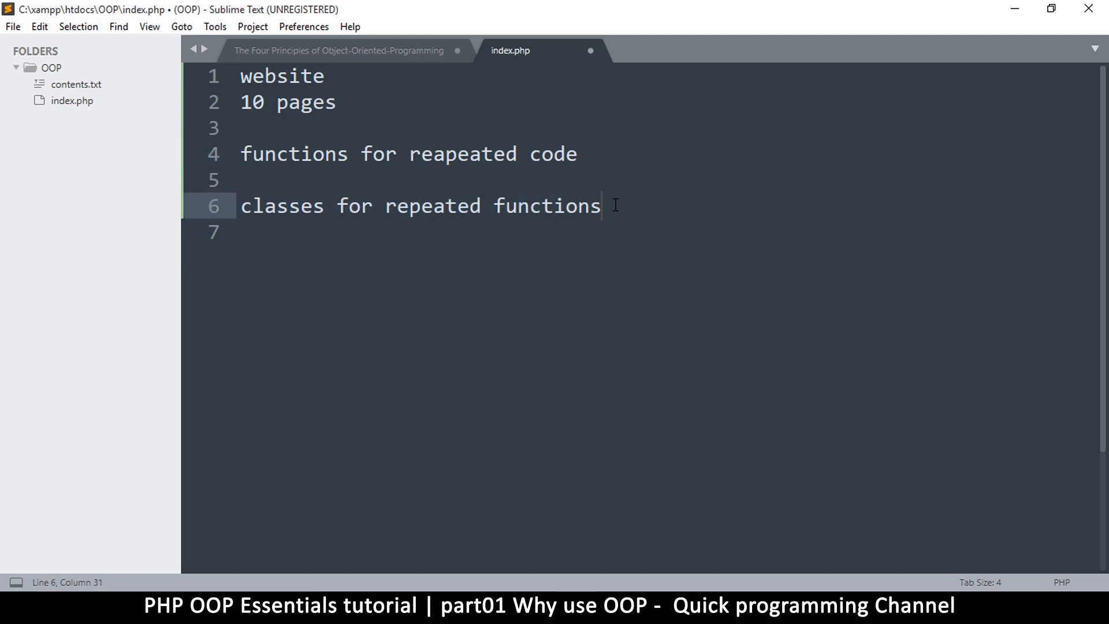
key(Enter)
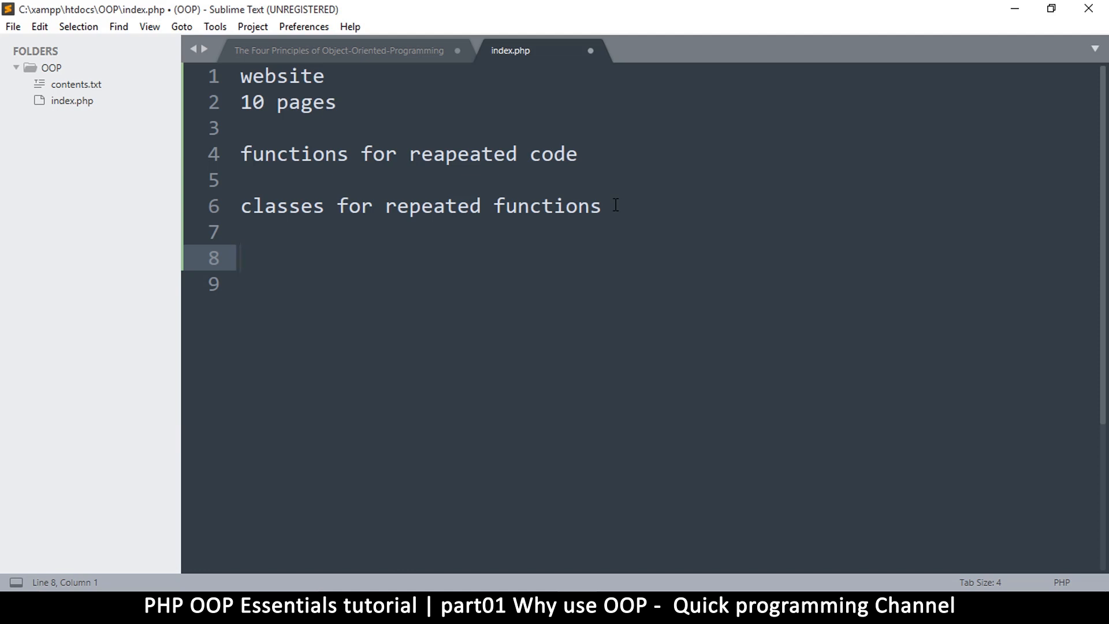
Step: Write an empty calculate_area() function headed by the comment '//function for a circle'
text(function c)
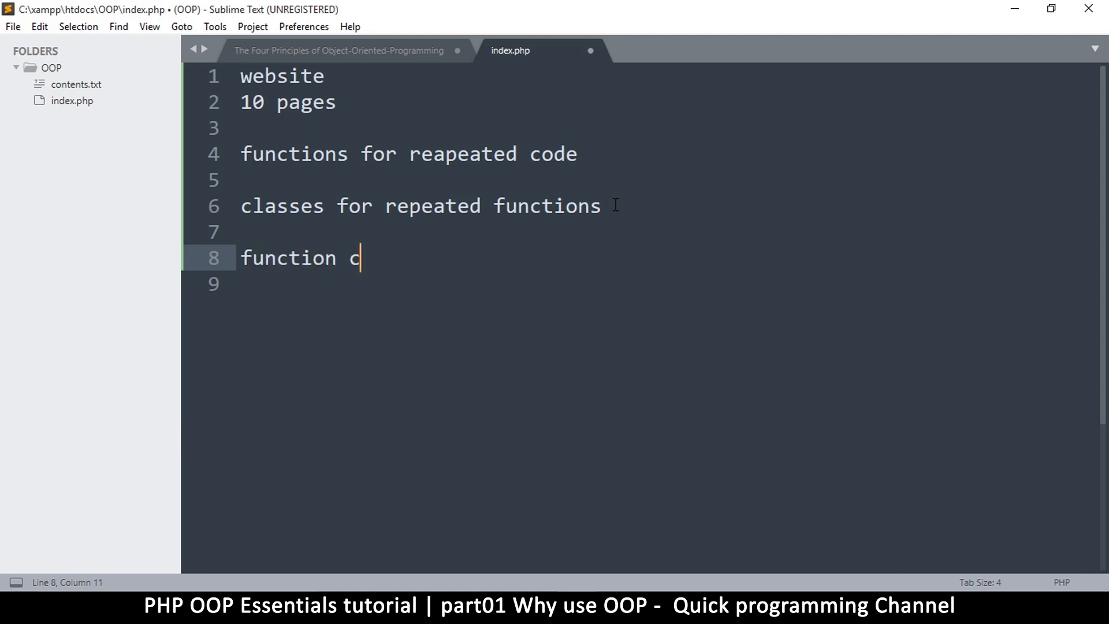
text(laculate)
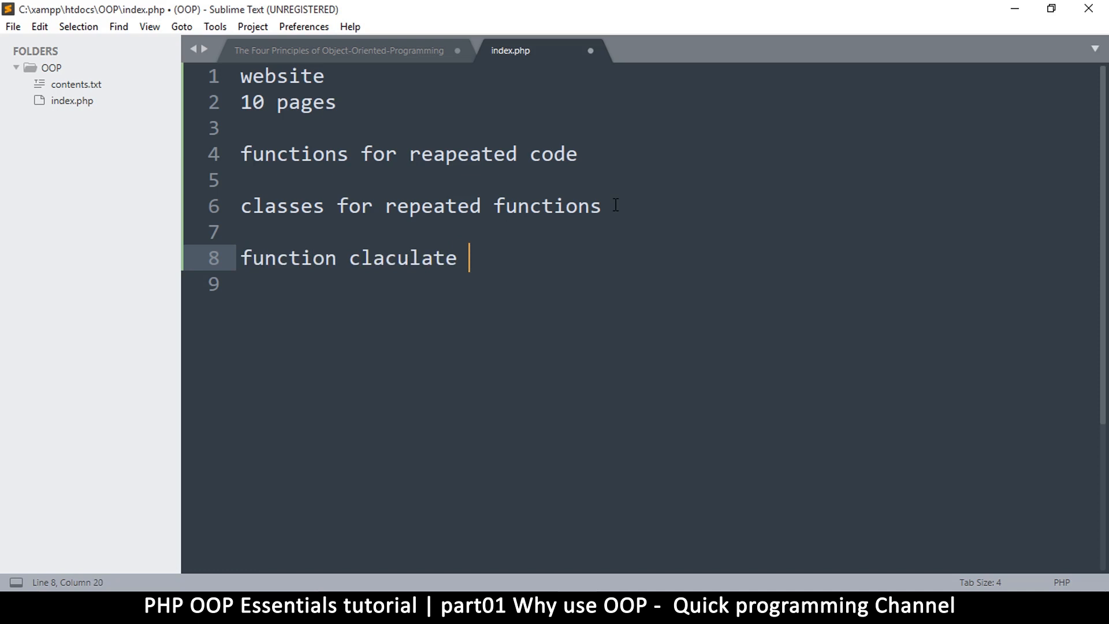
text(_area(){)
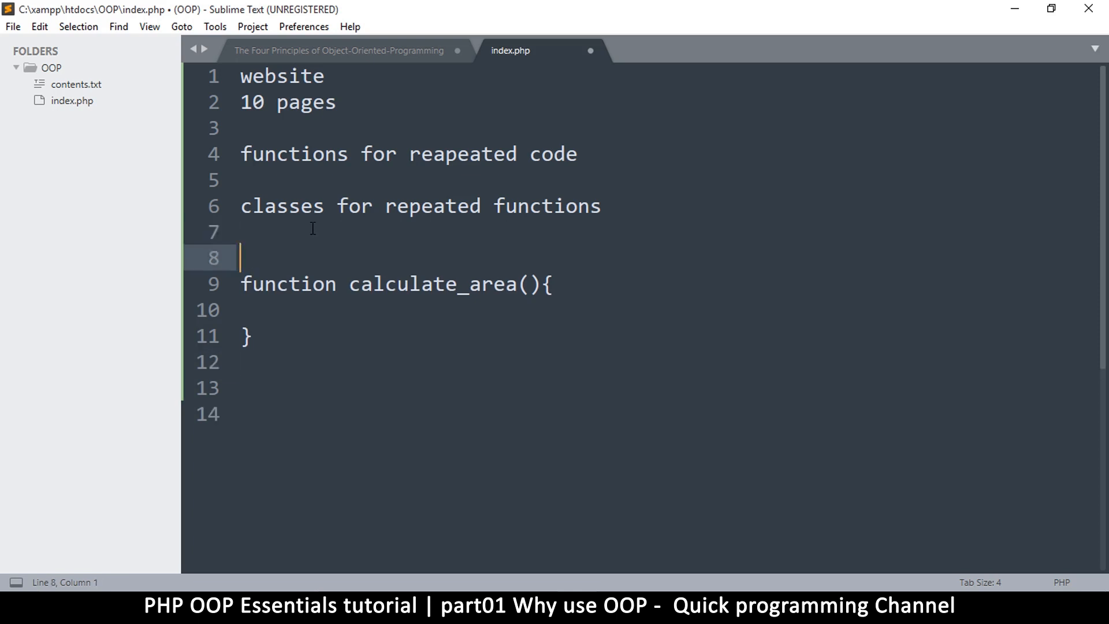
text(//function for)
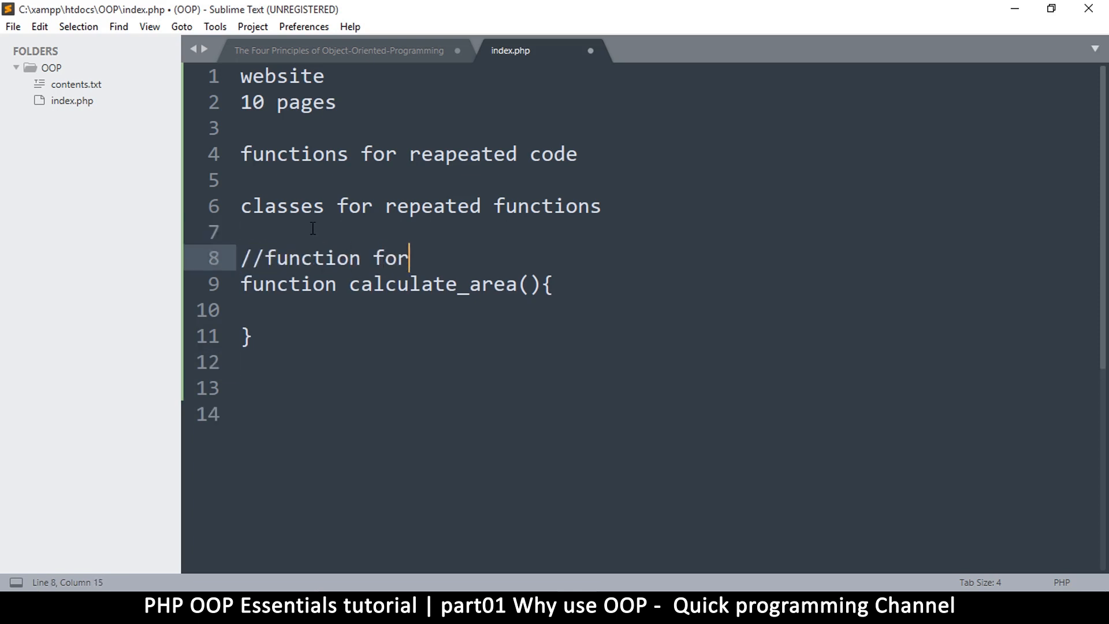
text(a circle)
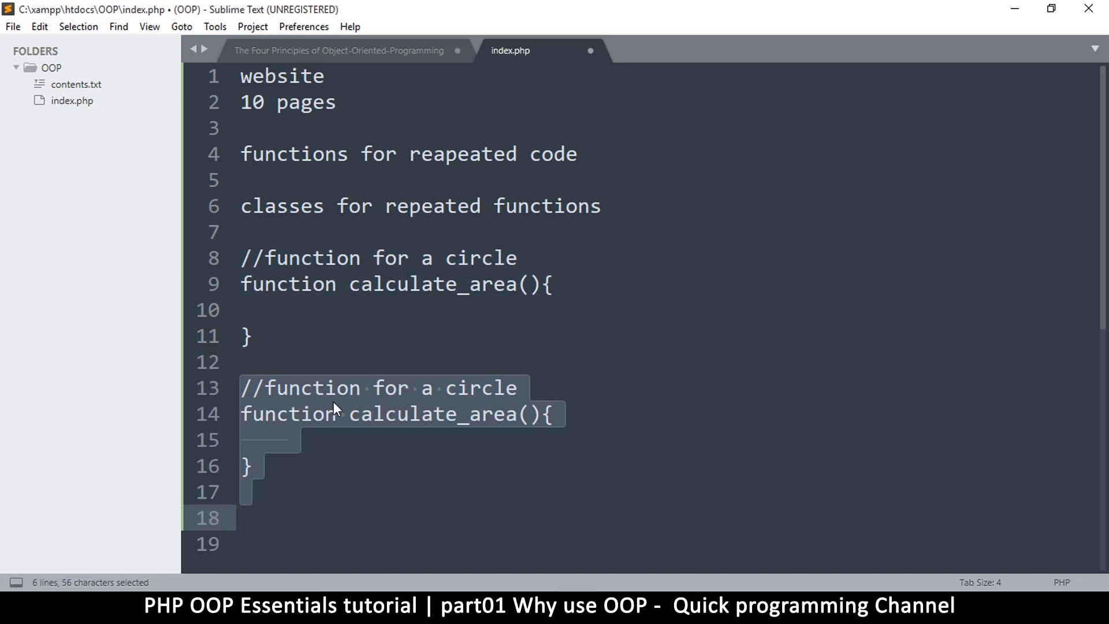
Step: Change 'circle' to 'square' in the second function's comment
click(336, 414)
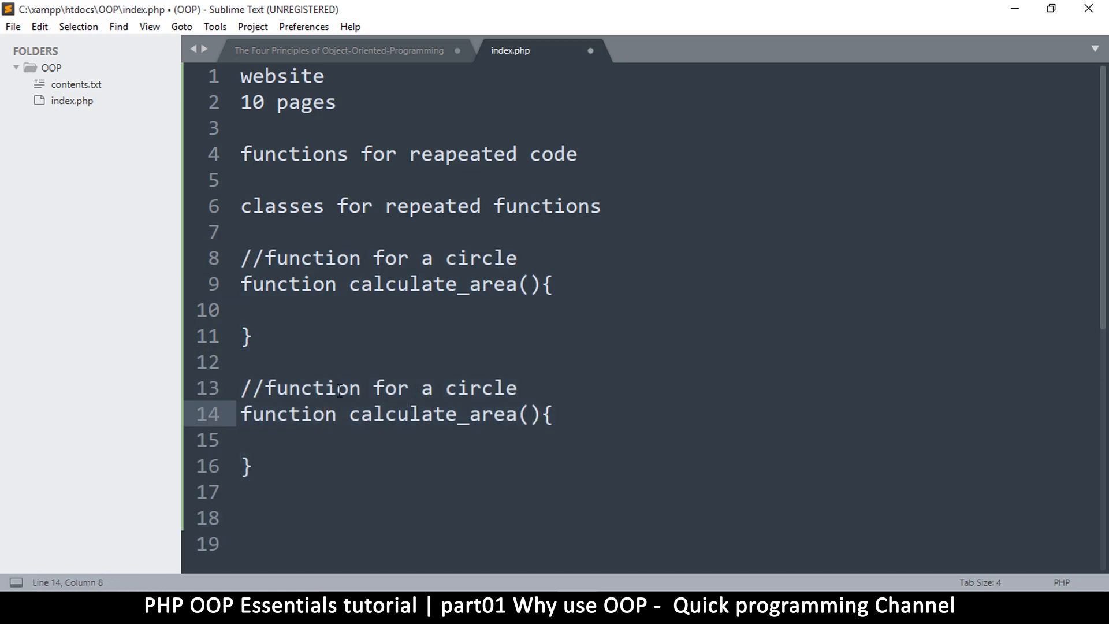
double_click(480, 387)
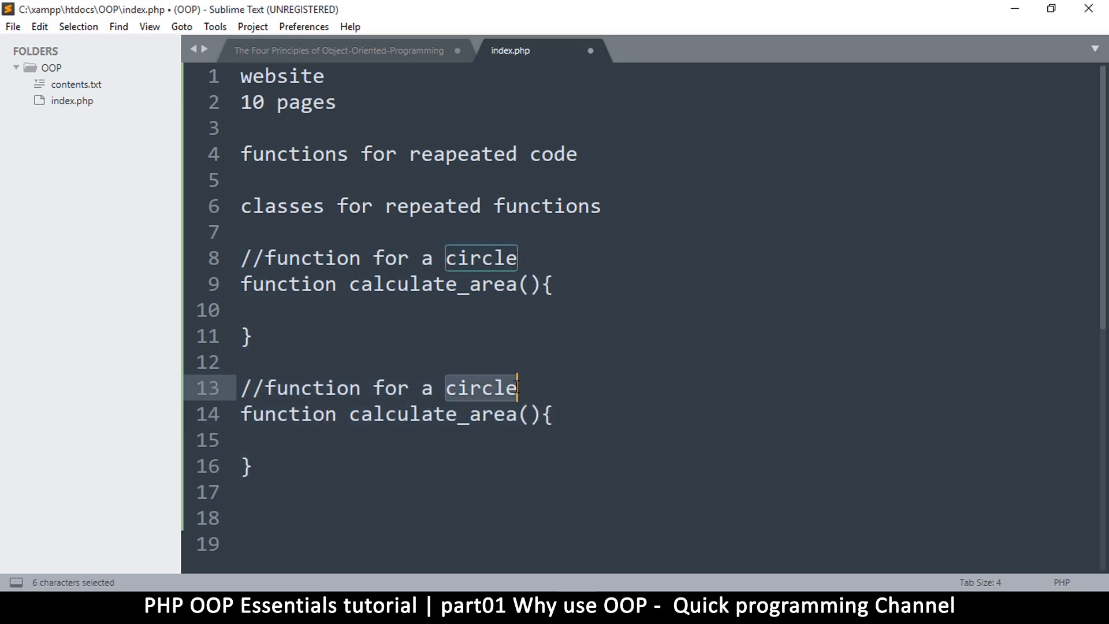
text(sq)
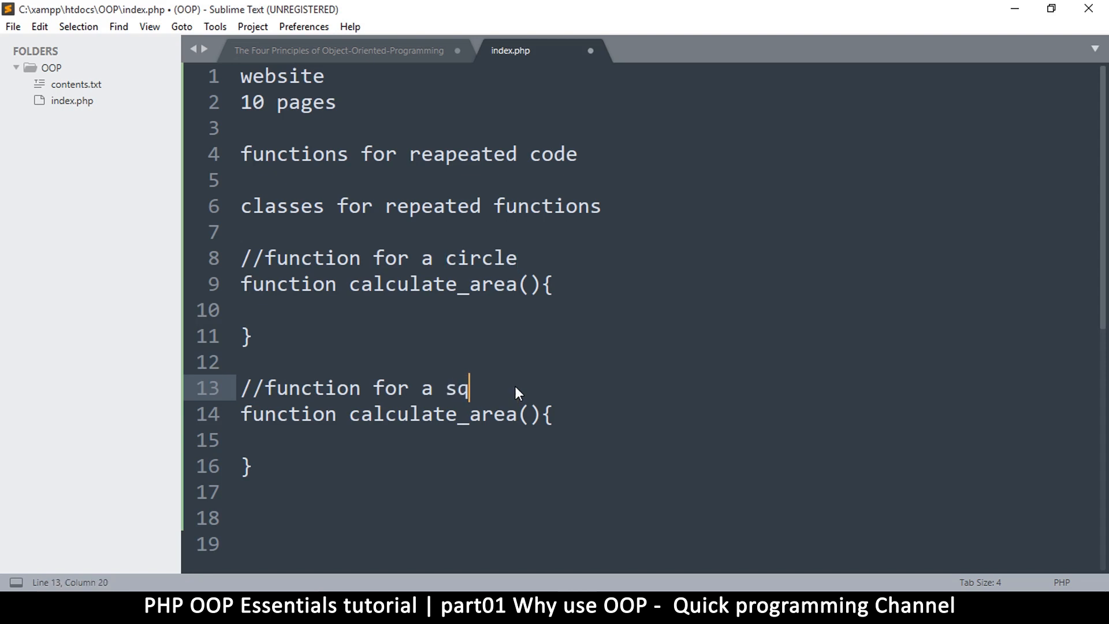
text(uare)
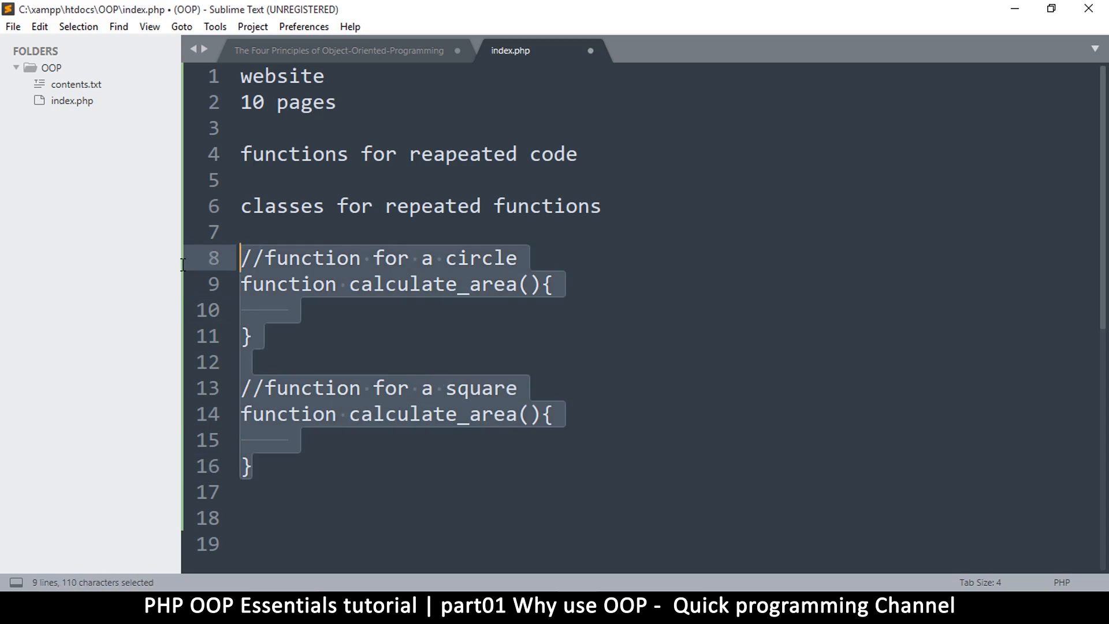
Step: Rename the functions to calculate_area_circle and calculate_area_square
click(300, 414)
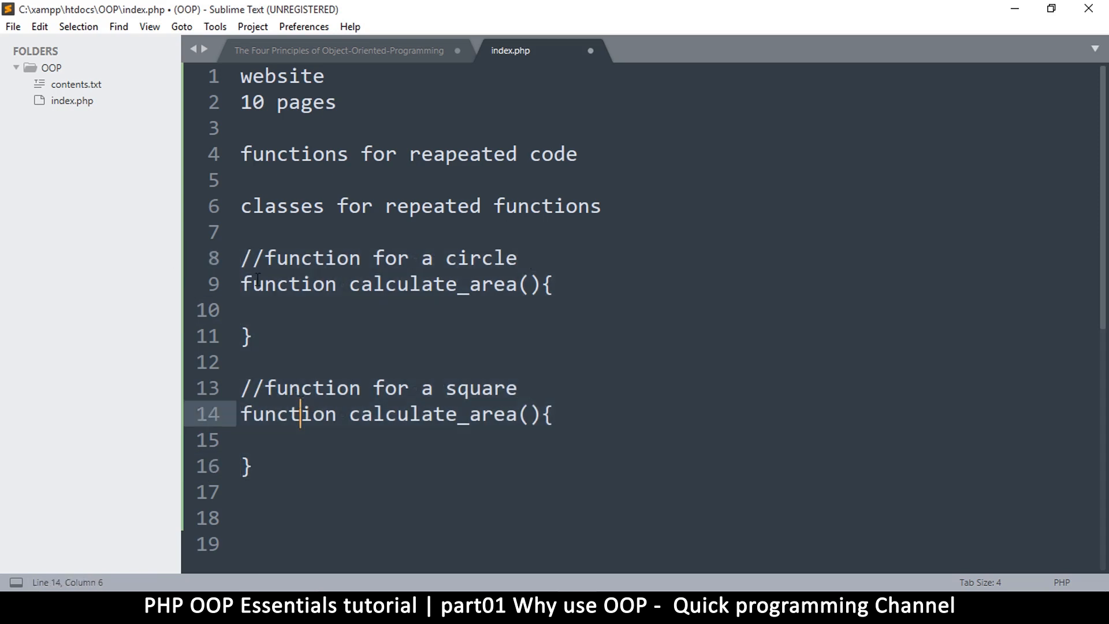
click(244, 362)
text(_)
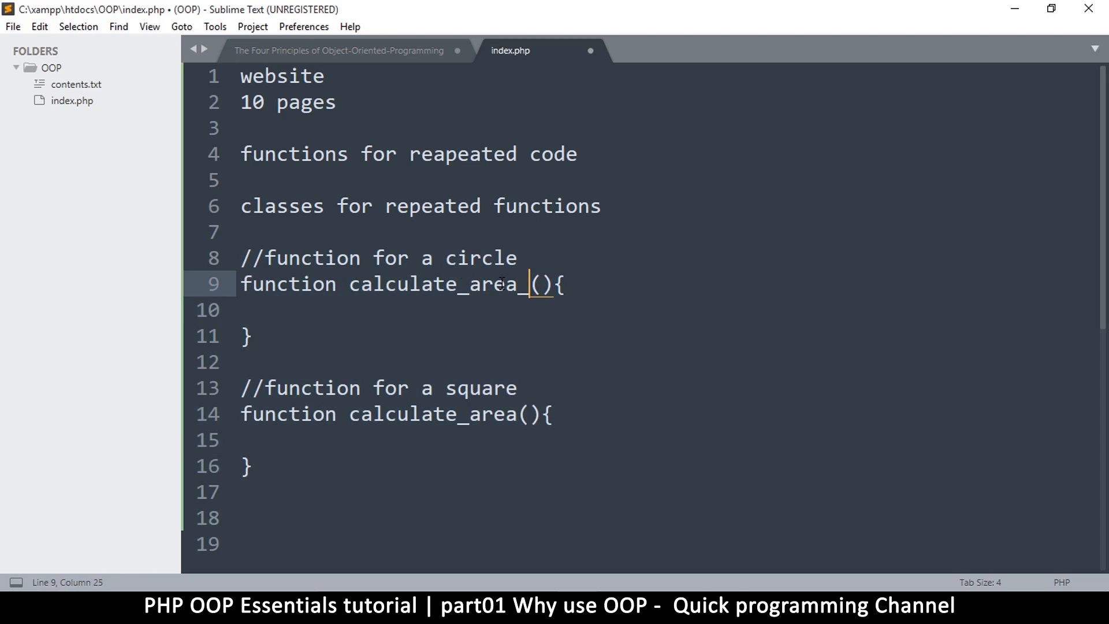
text(circle)
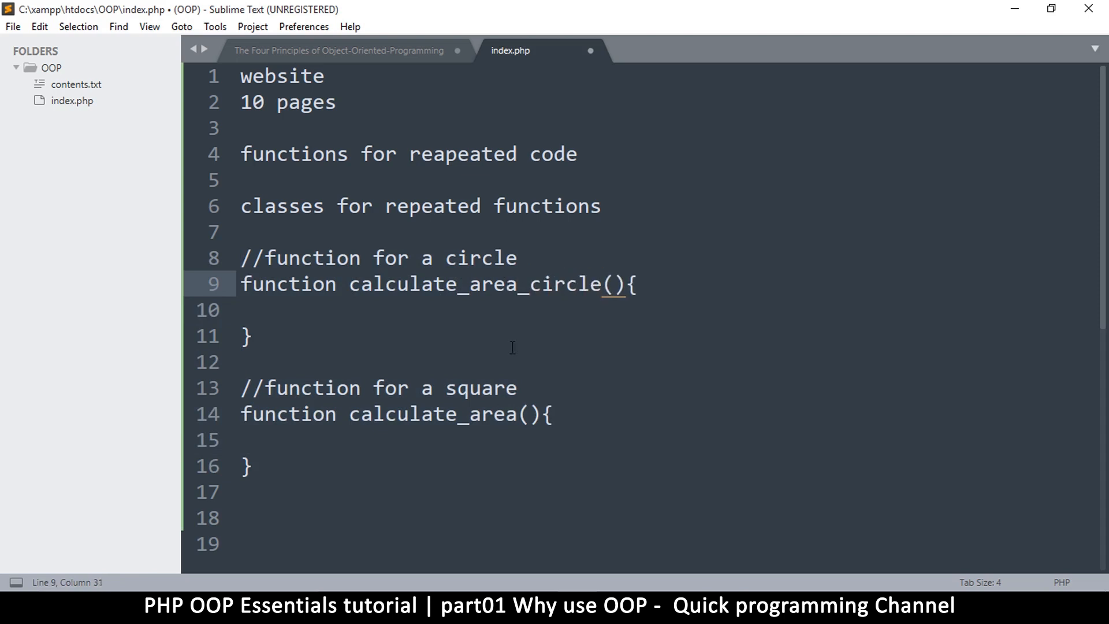
click(519, 413)
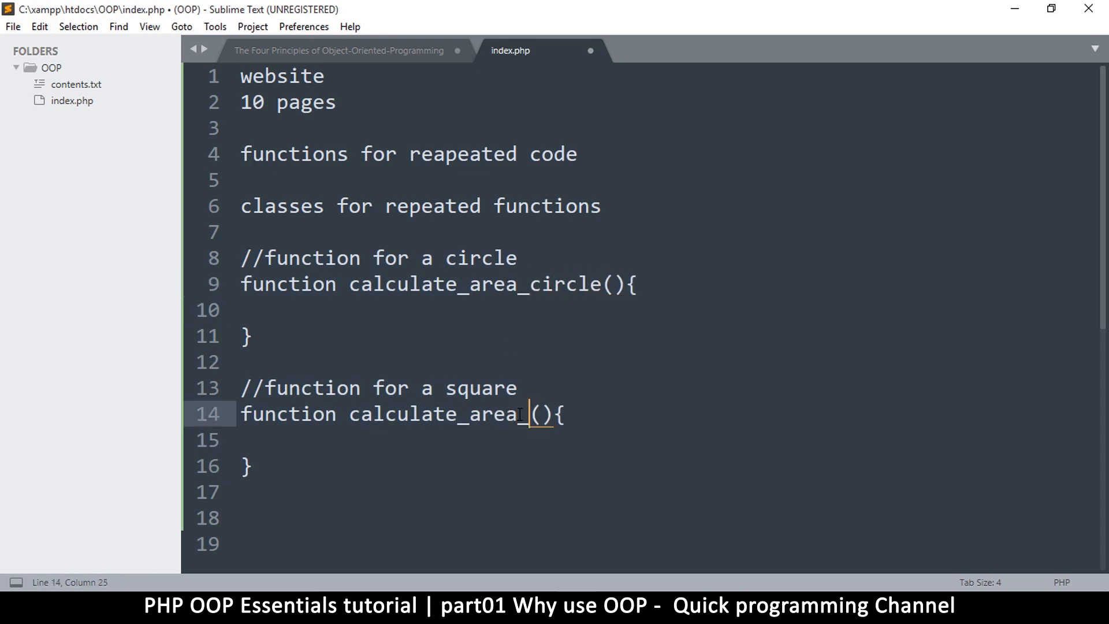
text(square)
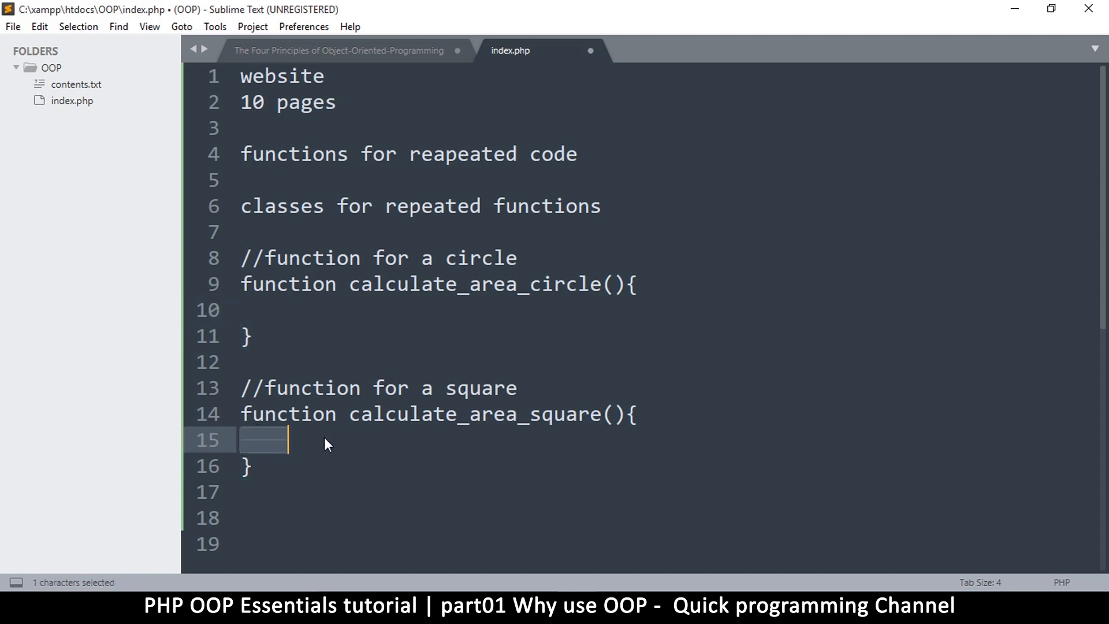
mouse_move(447, 410)
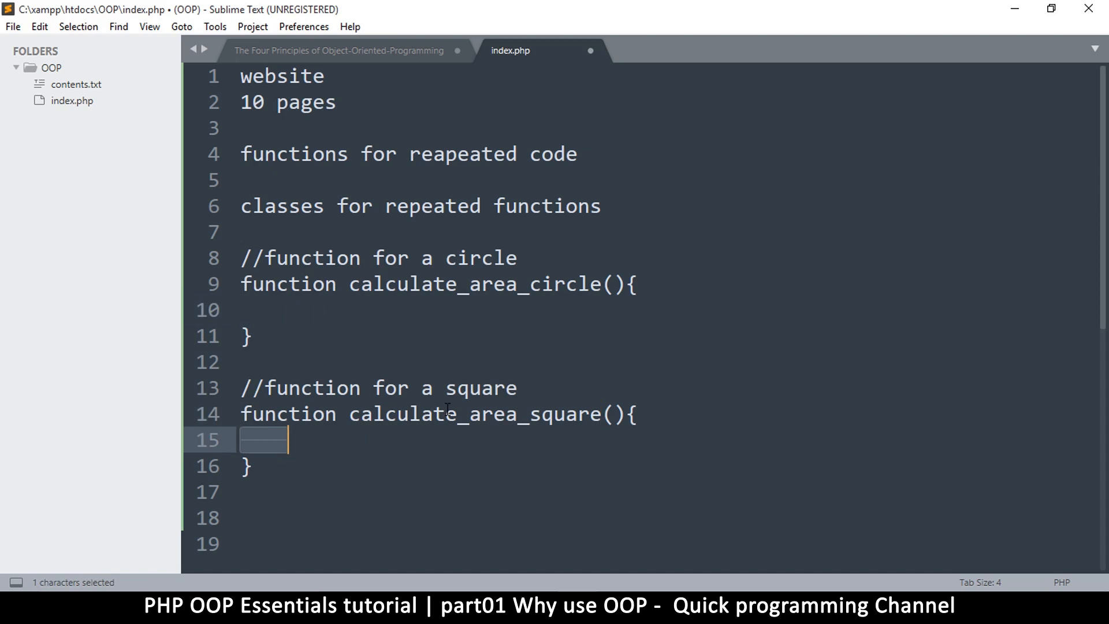
double_click(486, 413)
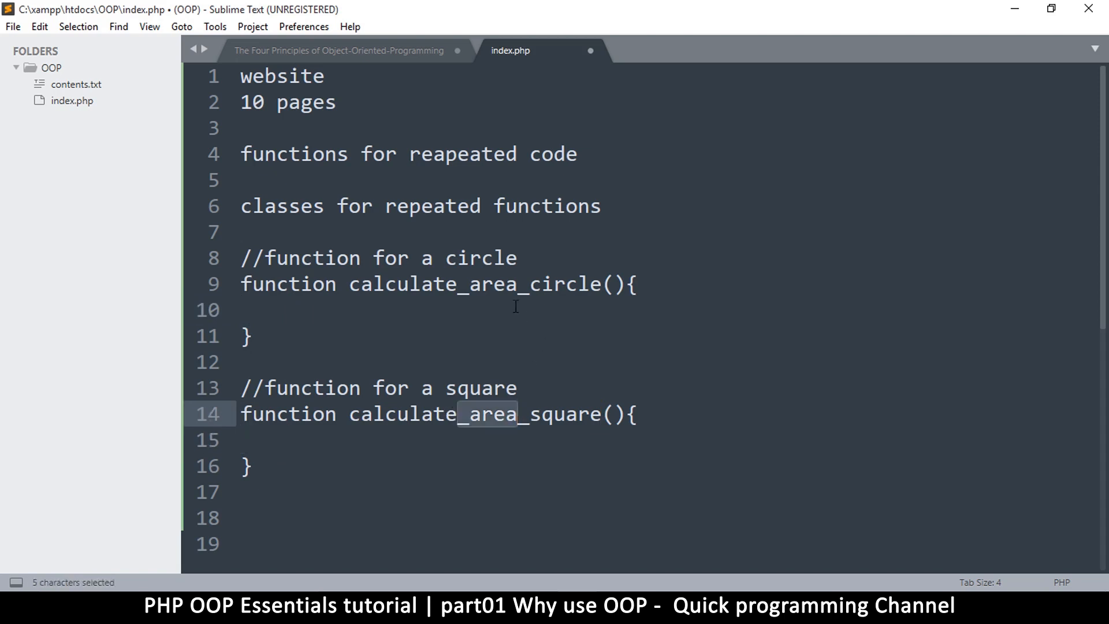
double_click(517, 284)
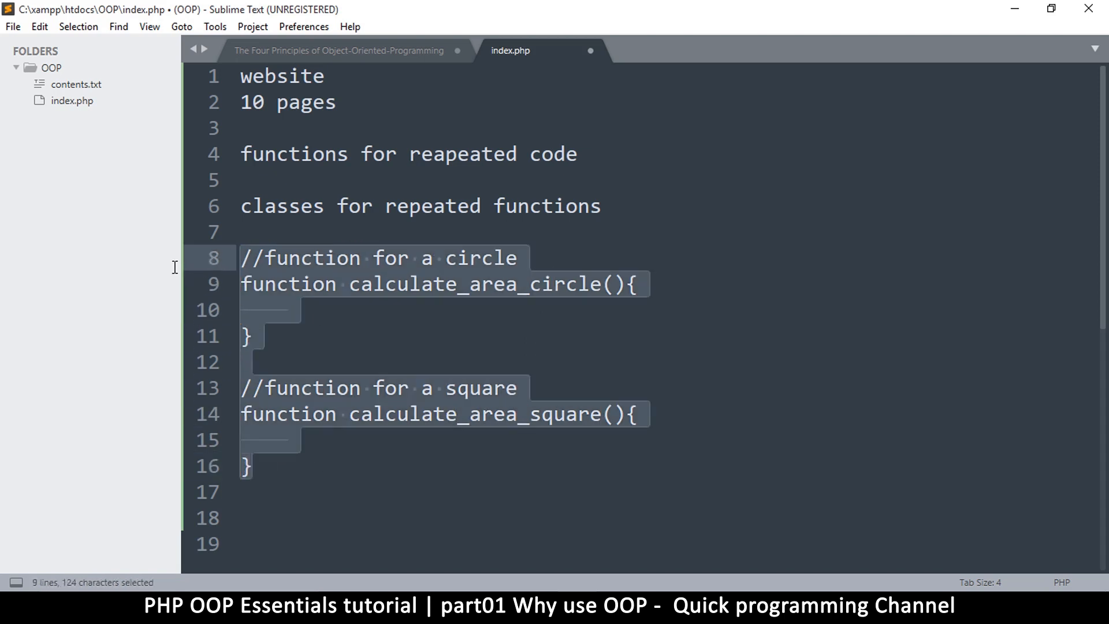
Step: Wrap the circle function in 'class circle{' and add the opening '<?php' tag
click(275, 309)
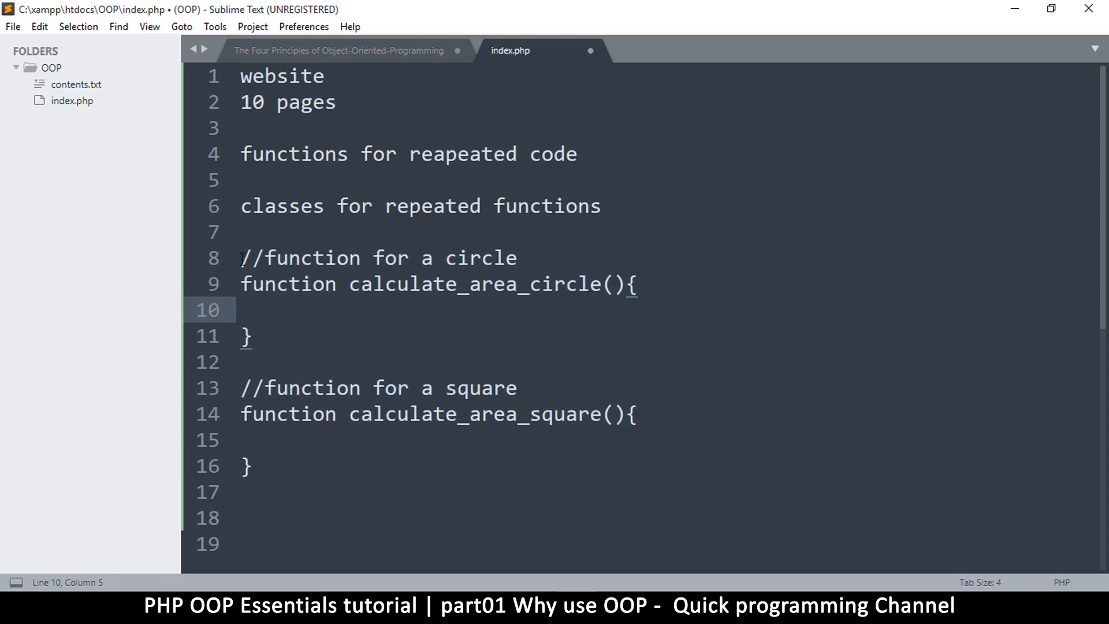
drag(242, 257, 252, 466)
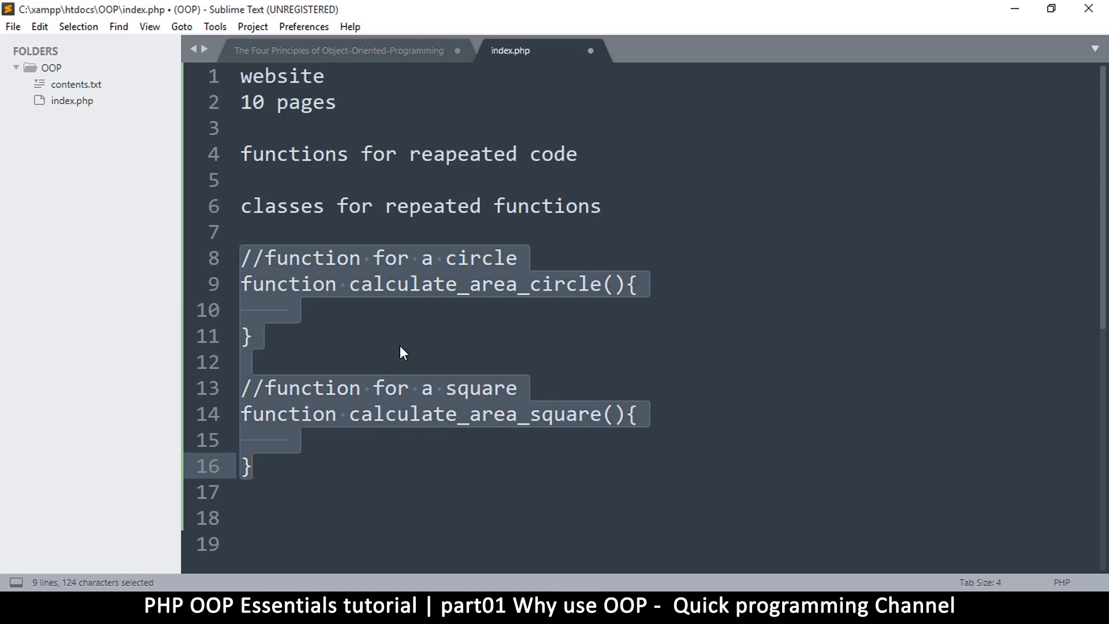
click(252, 336)
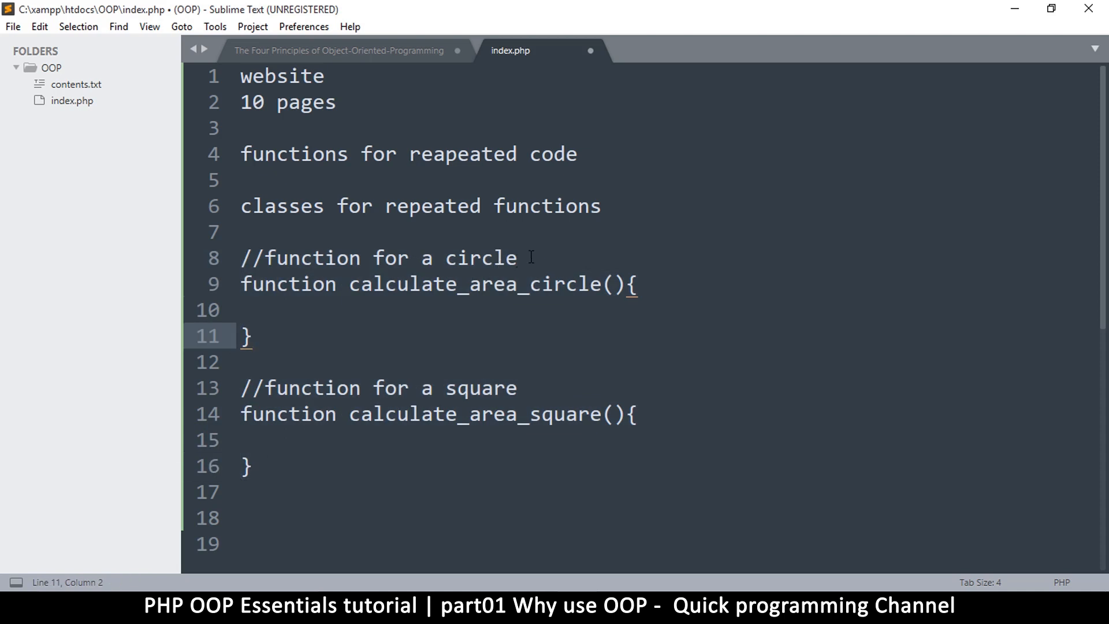
text(clas)
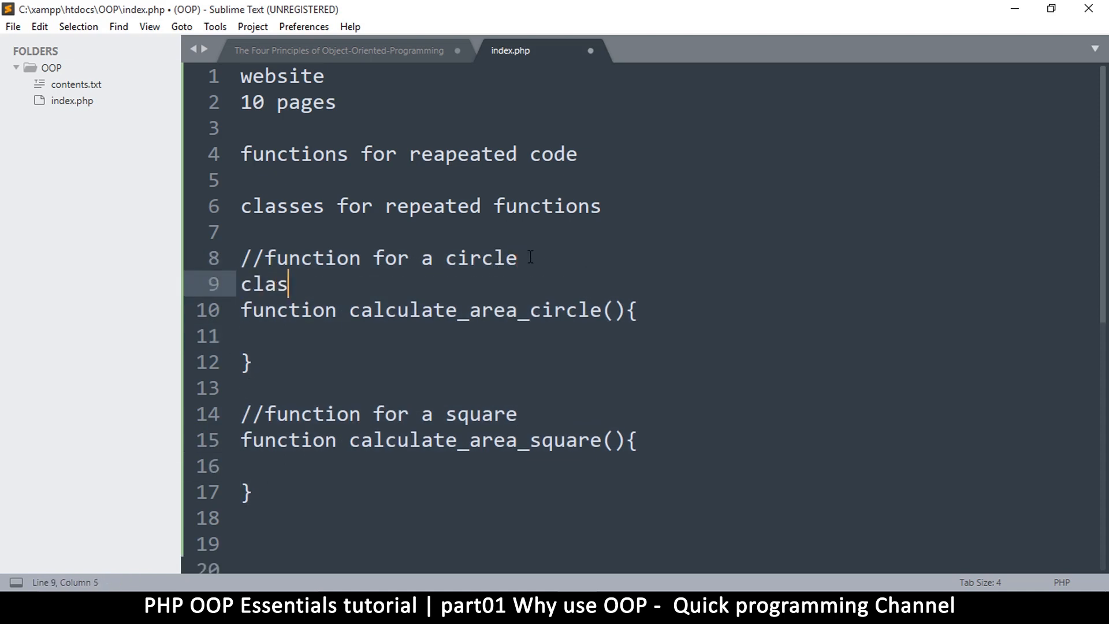
text(s circle)
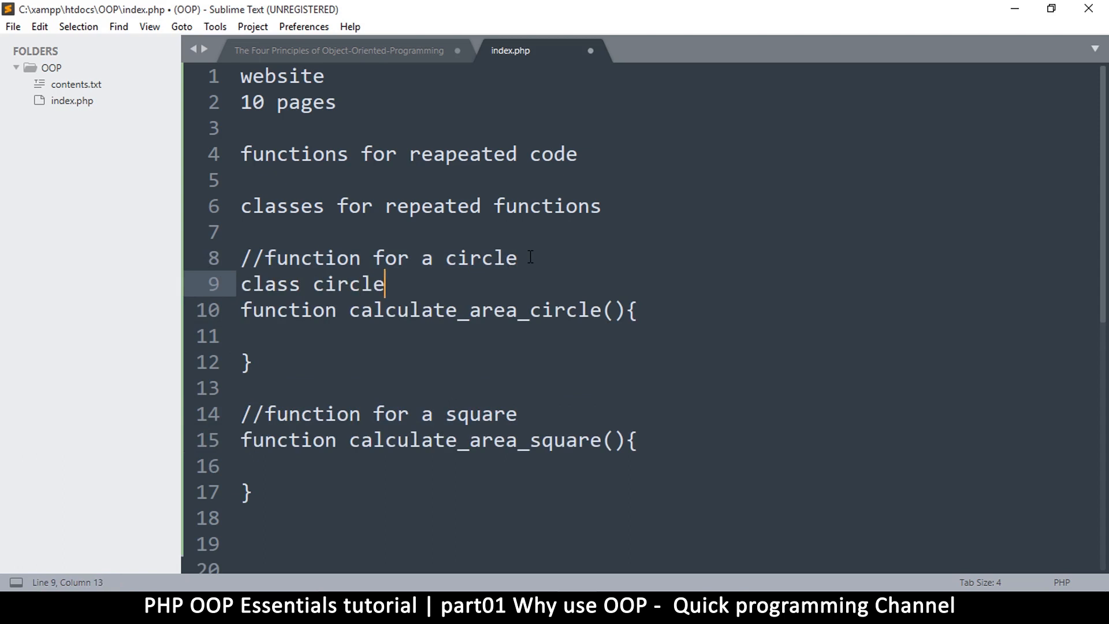
text({)
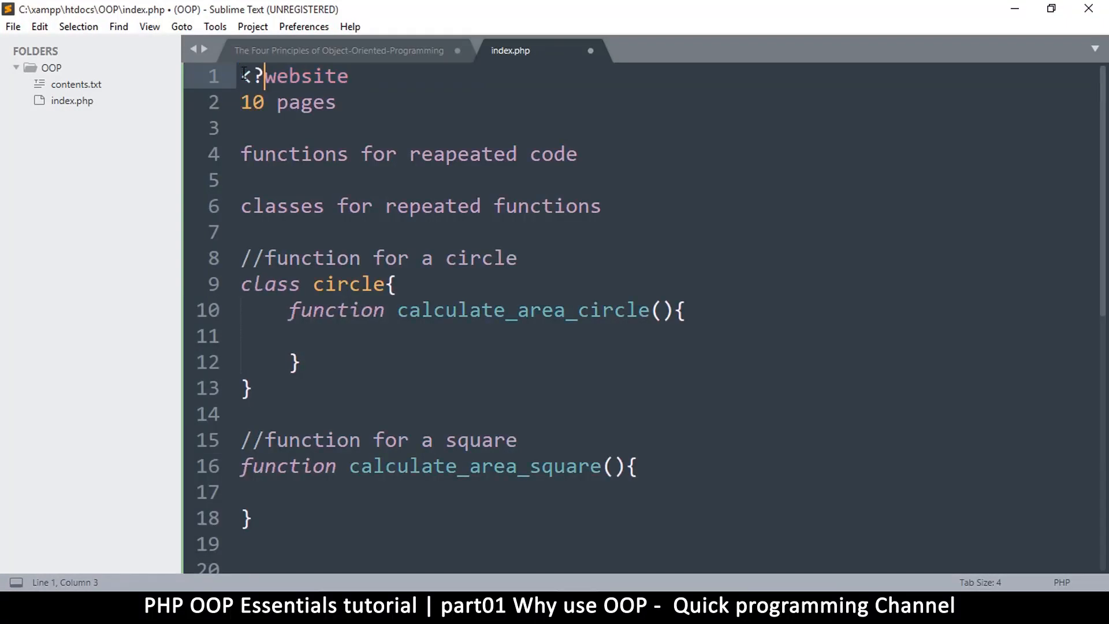
text(php)
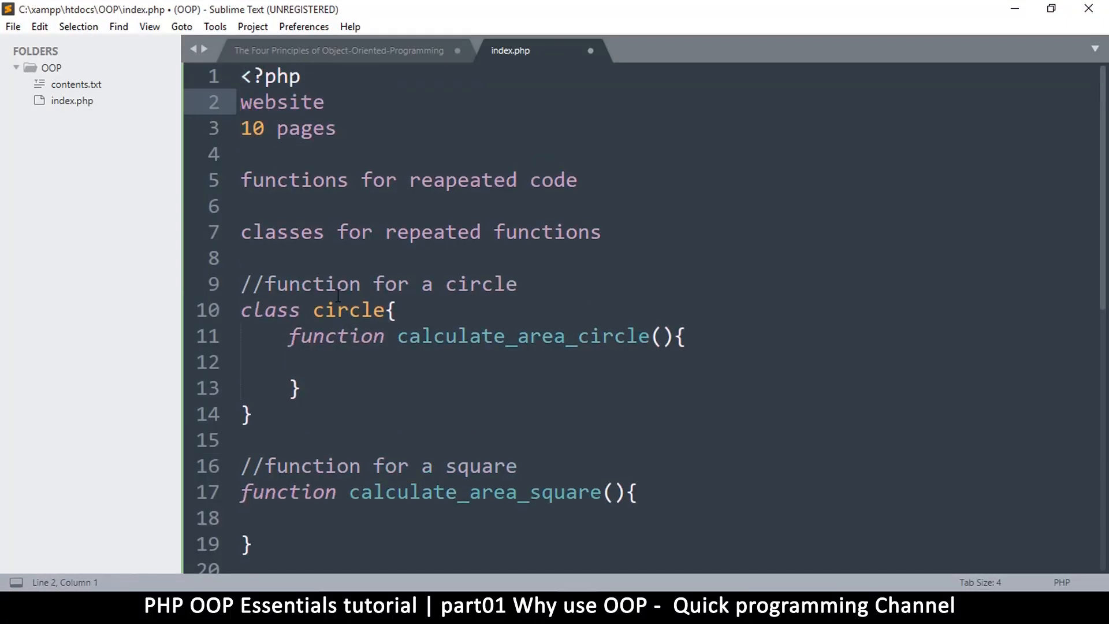
scroll(down, 3)
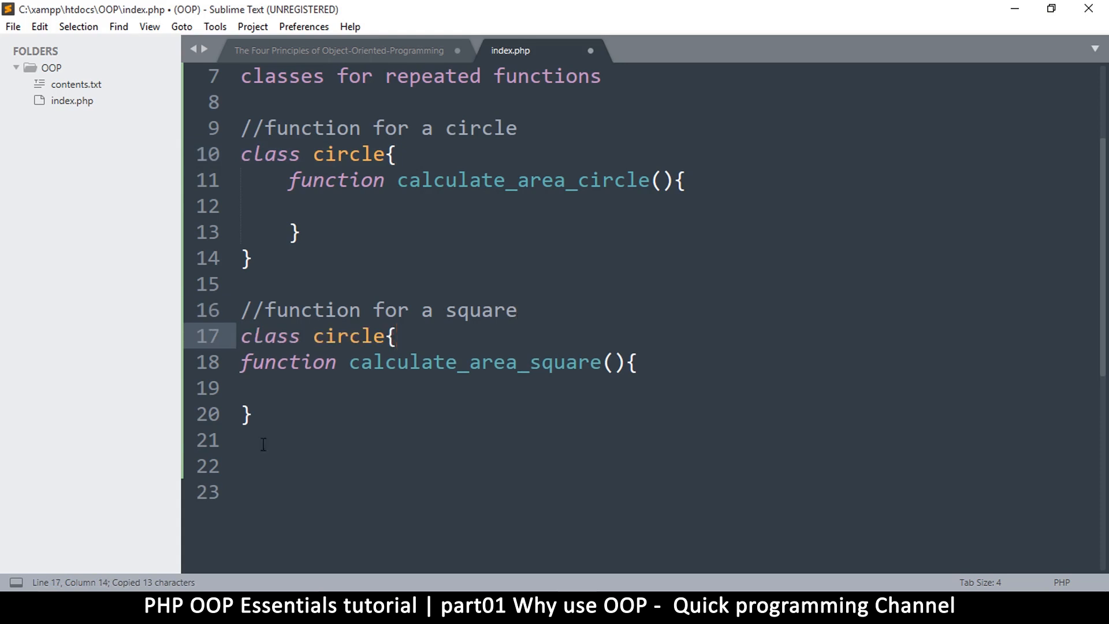
Step: Close the class brace and rename the second class from circle to square
text(})
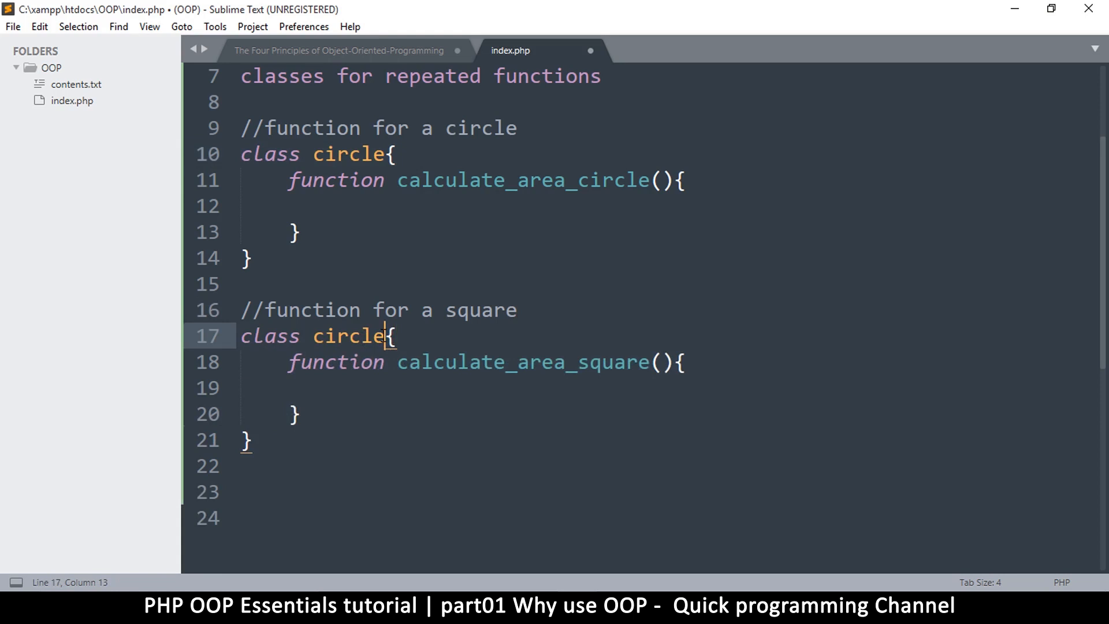
double_click(347, 335)
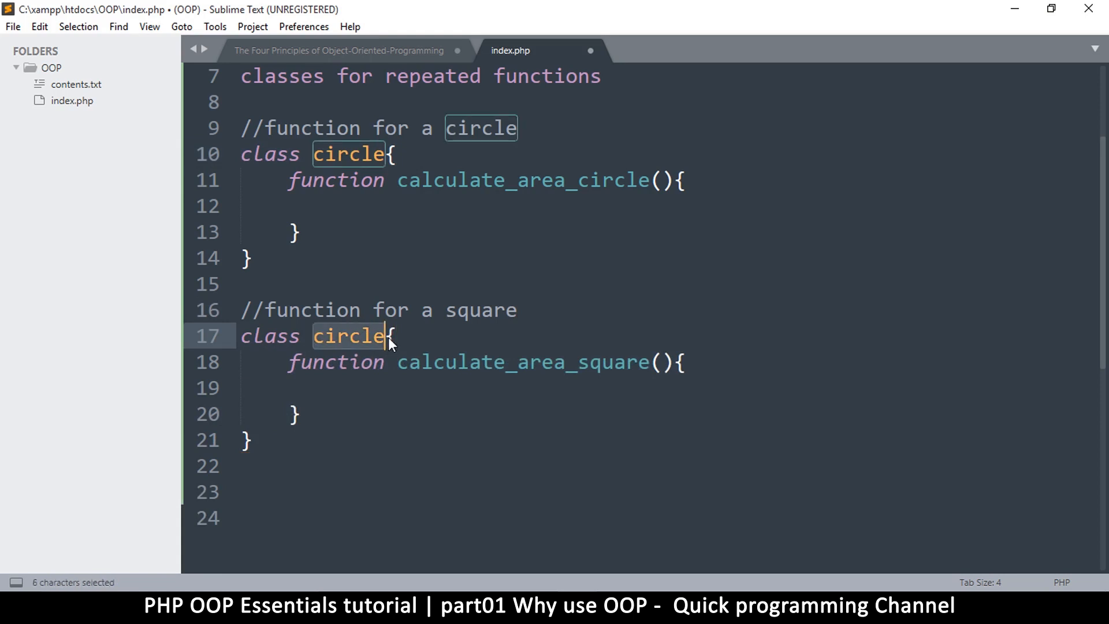
text(squa)
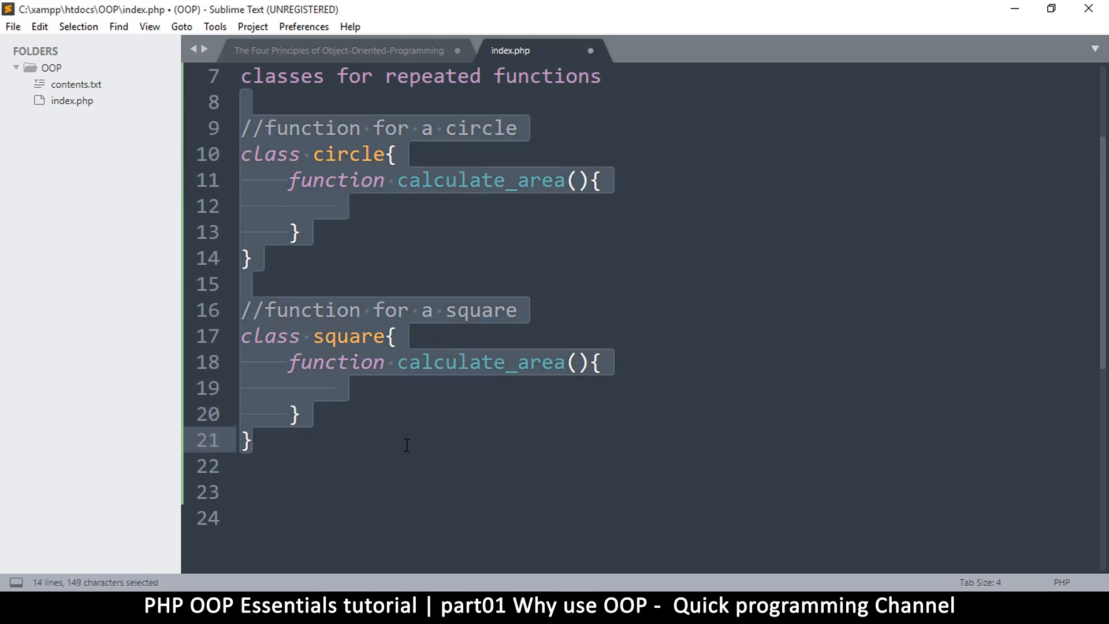
click(302, 414)
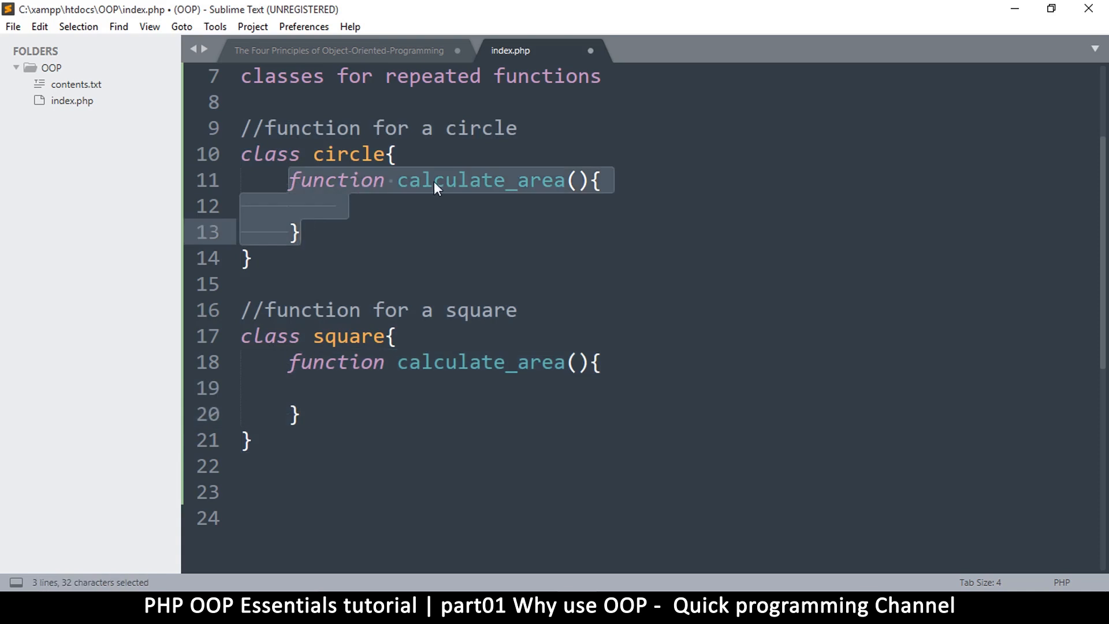
double_click(481, 180)
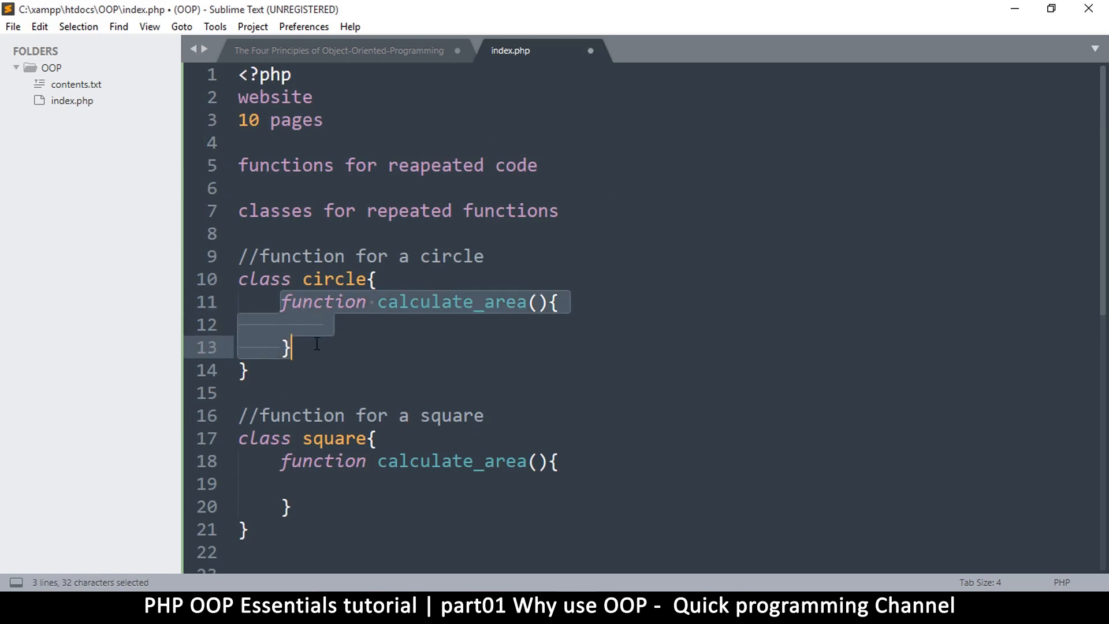
click(290, 347)
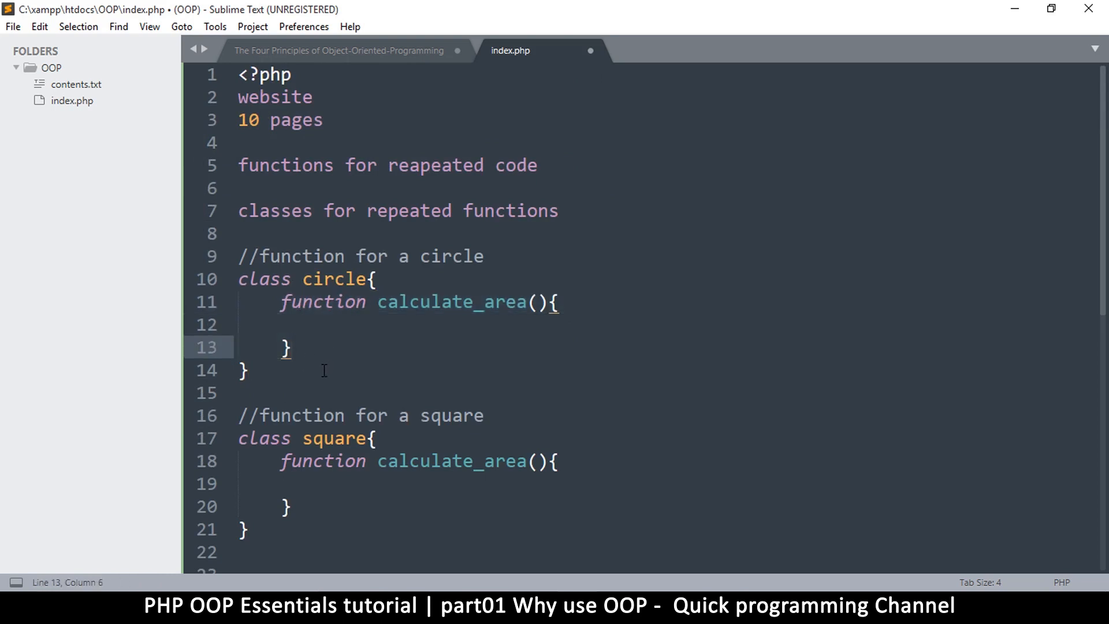
drag(239, 301, 243, 370)
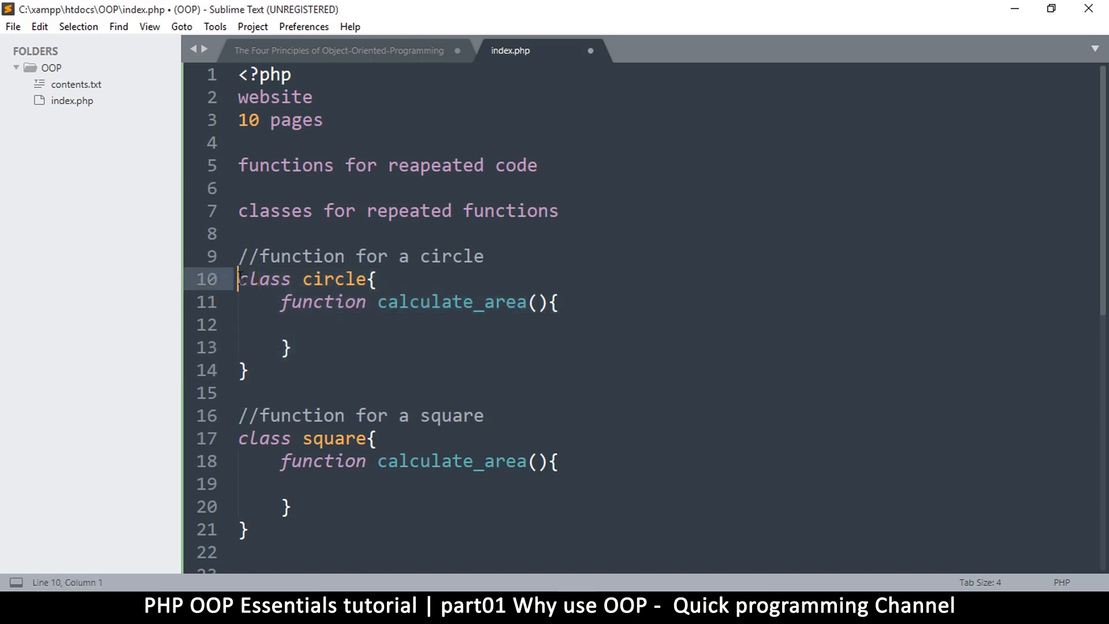
drag(239, 278, 249, 370)
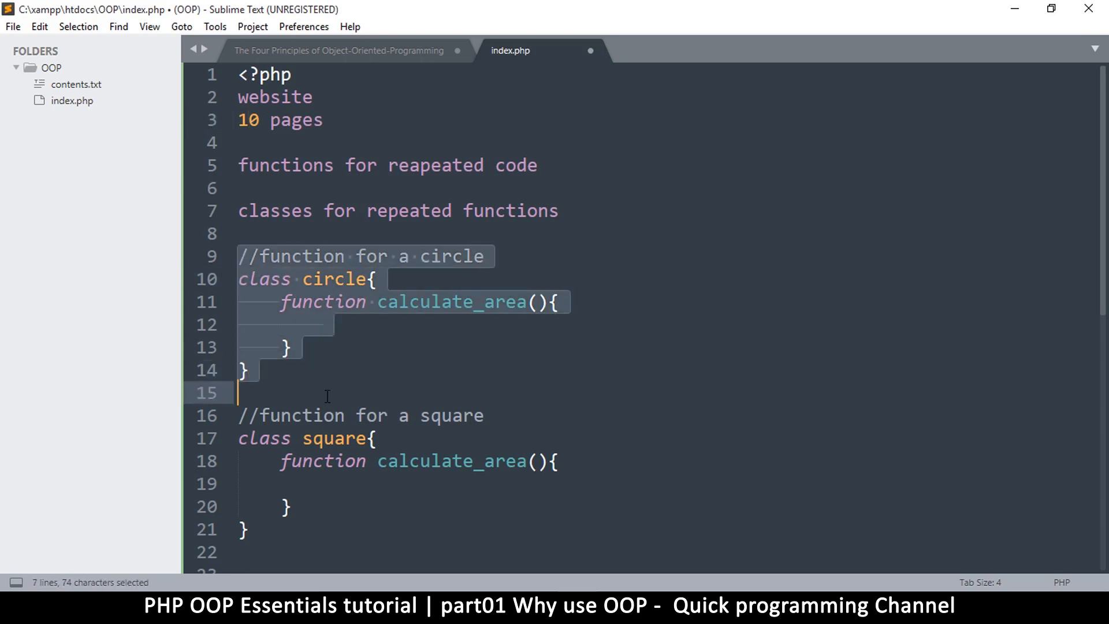
click(324, 324)
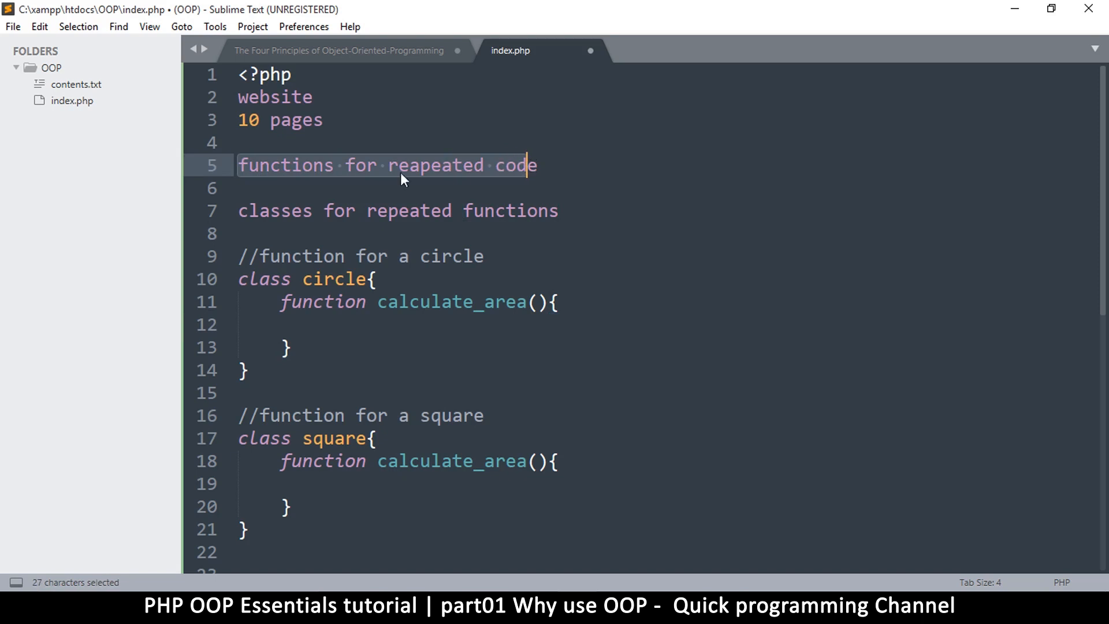
click(239, 142)
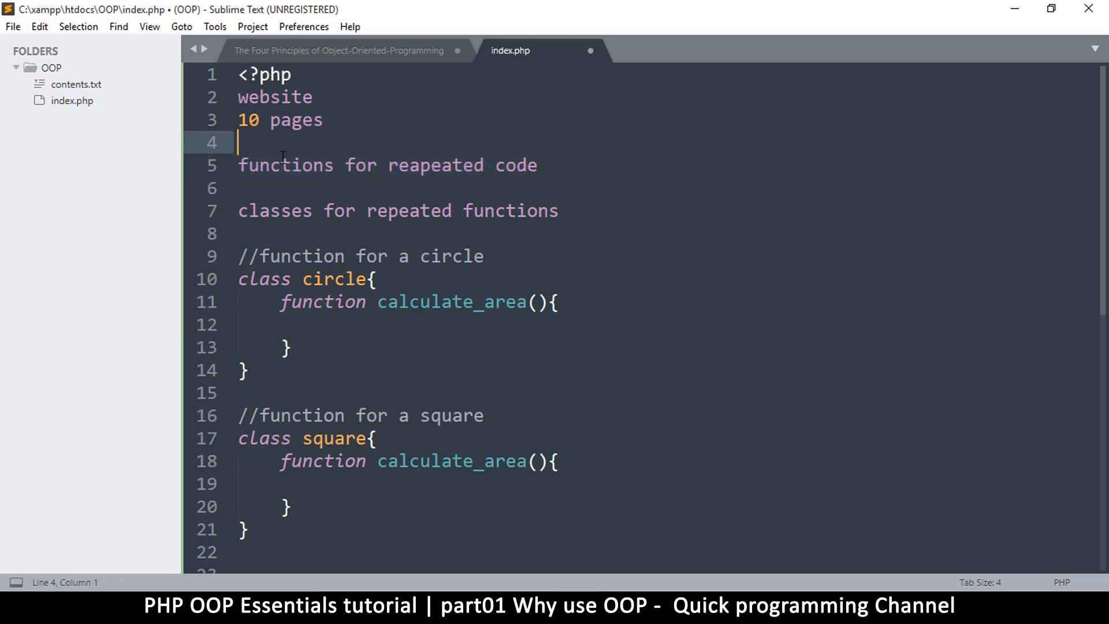
drag(239, 164, 516, 165)
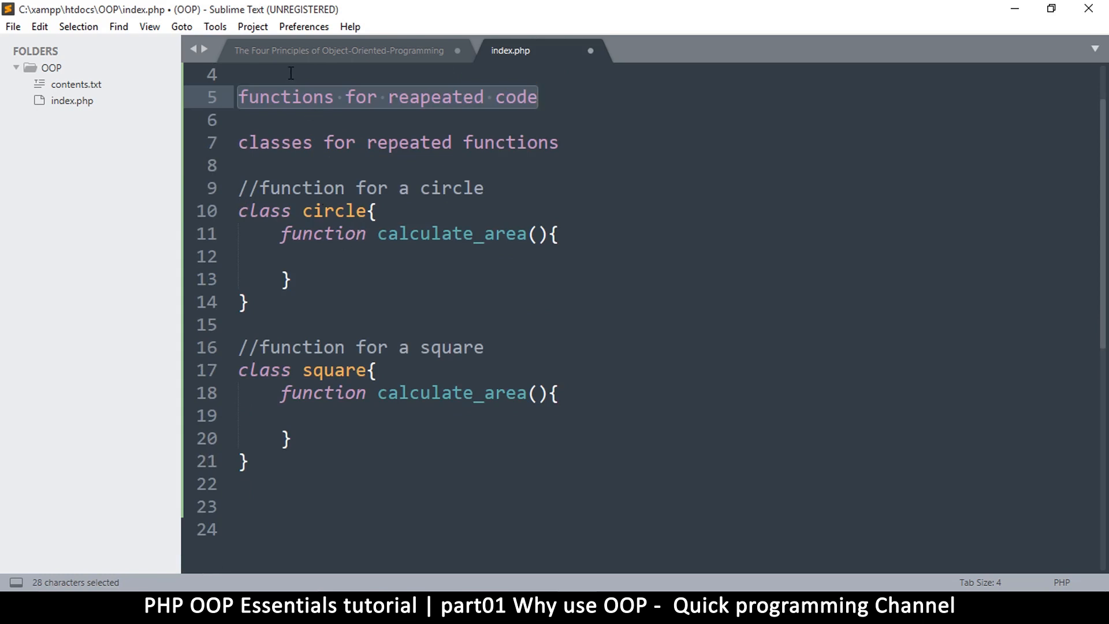
mouse_move(377, 125)
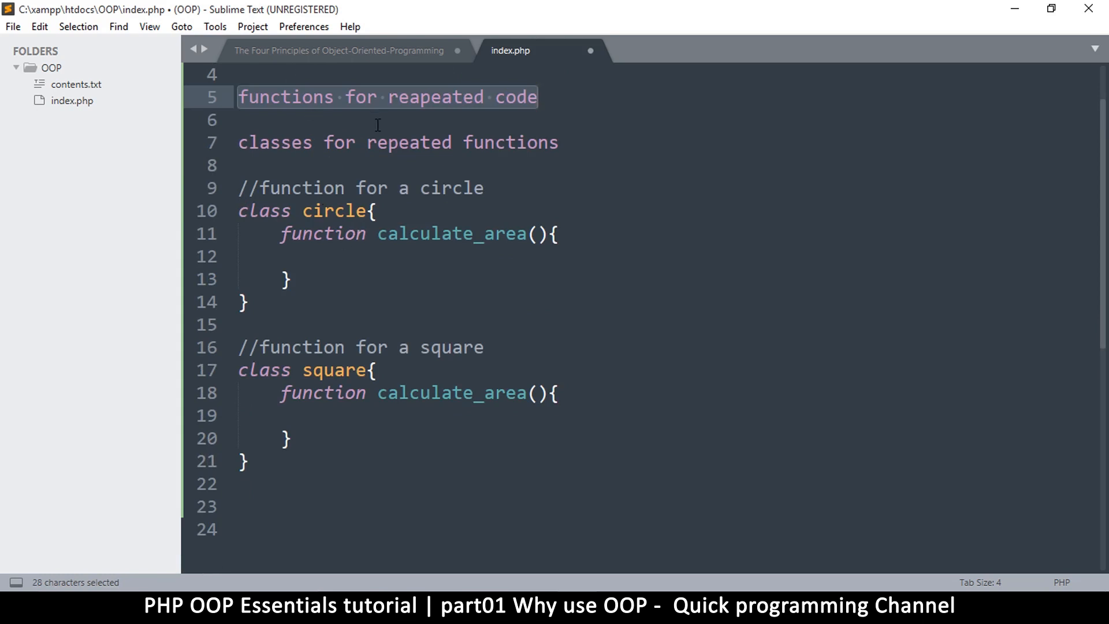
scroll(down, 3)
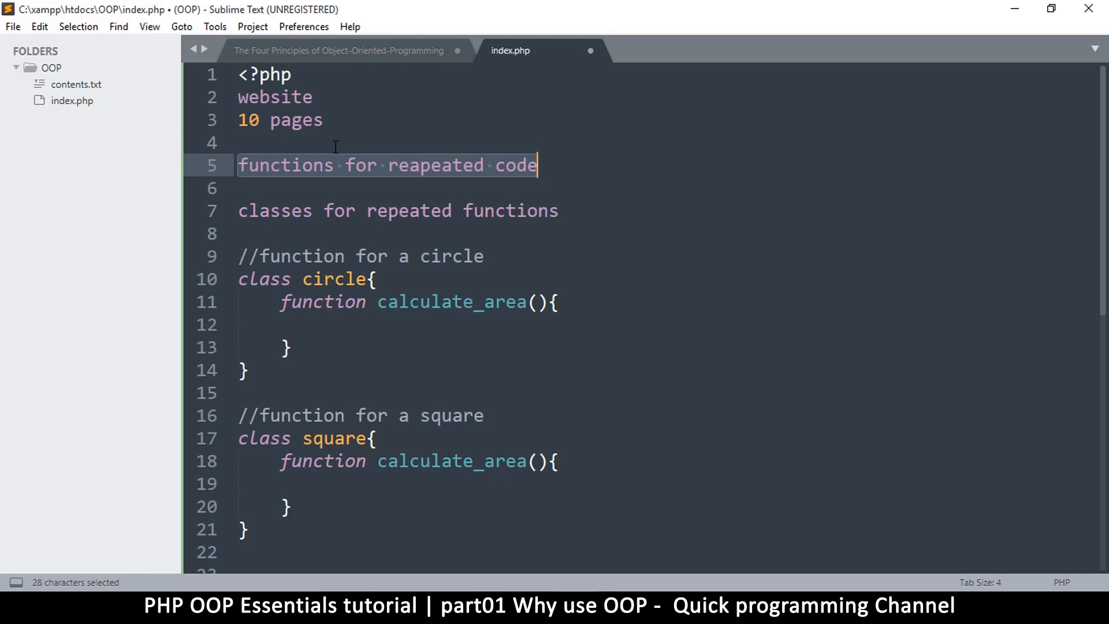
mouse_move(495, 313)
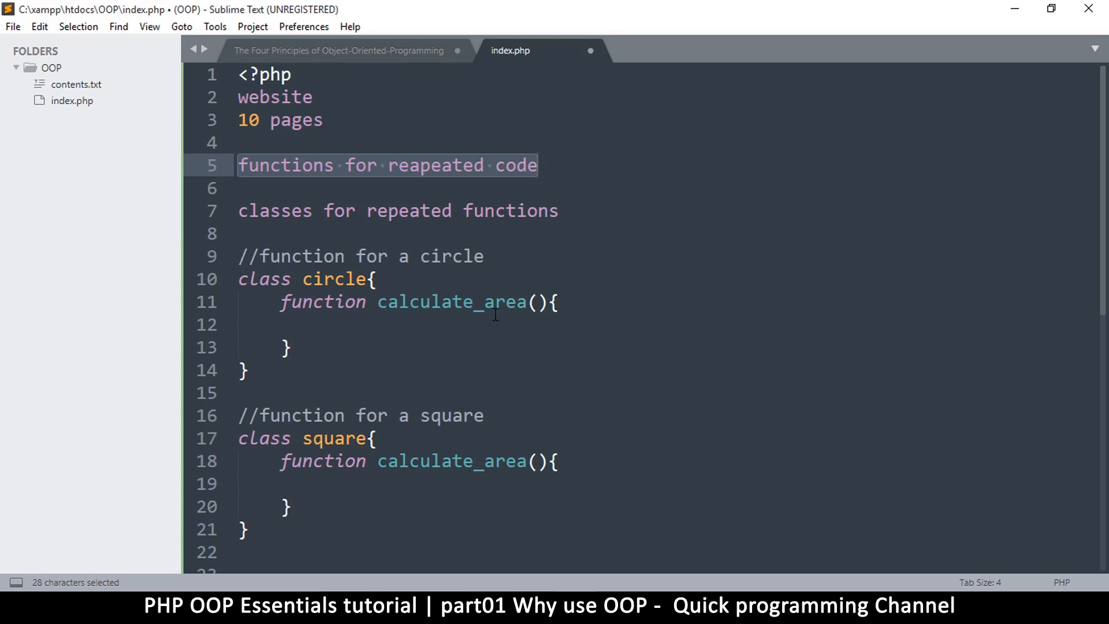
mouse_move(838, 554)
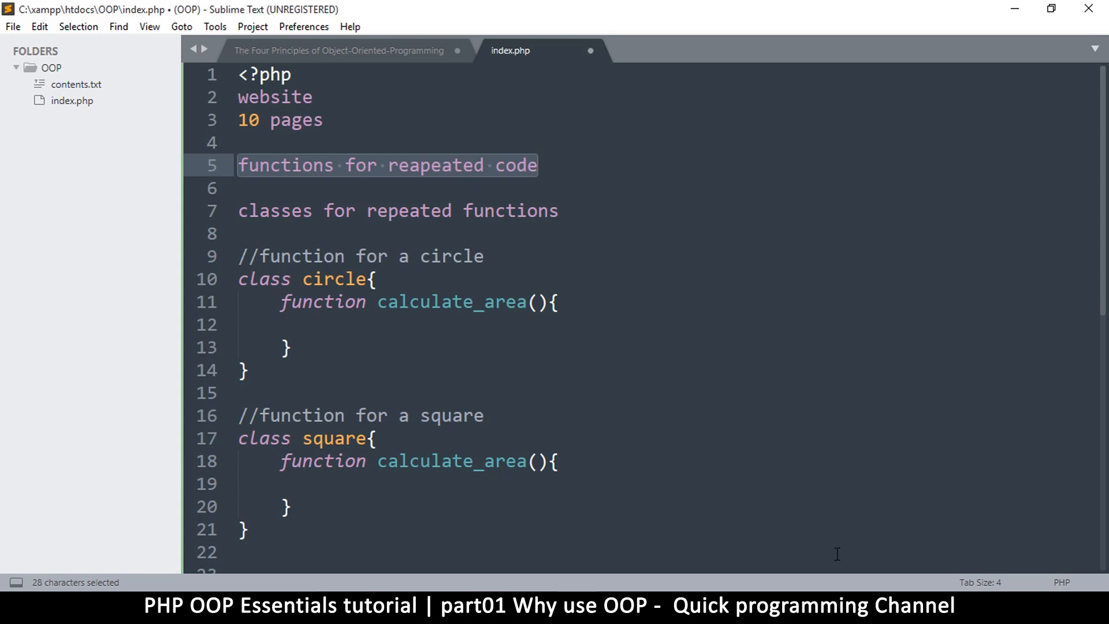